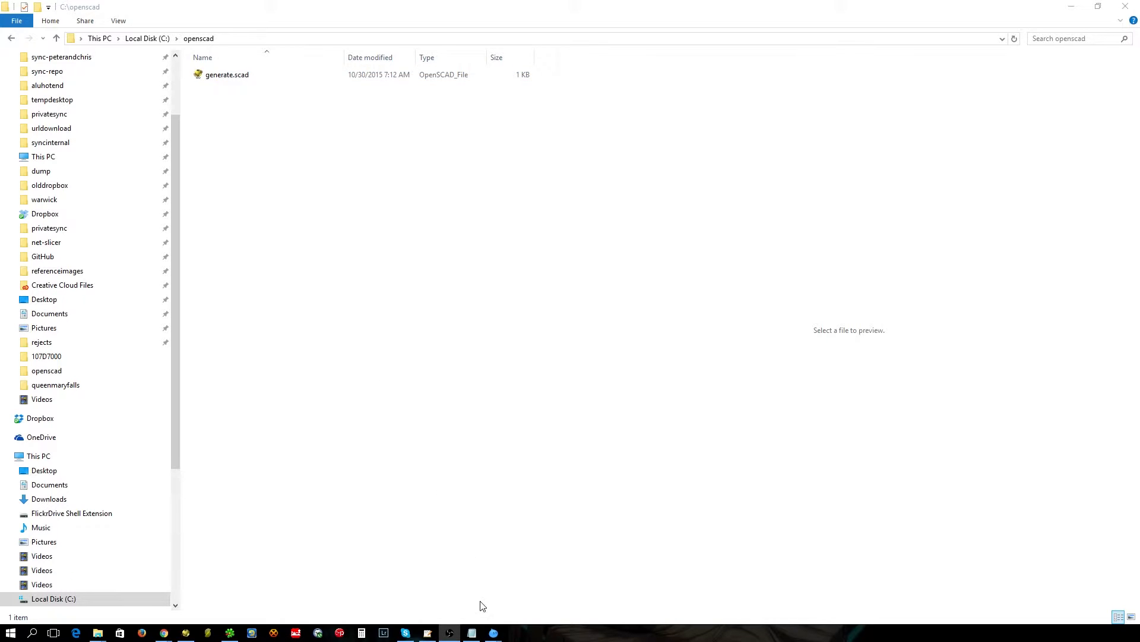
Step: Preview generate.scad in C:\openscad, then open it in OpenSCAD
{"action": "left_click", "coordinate": [227, 74]}
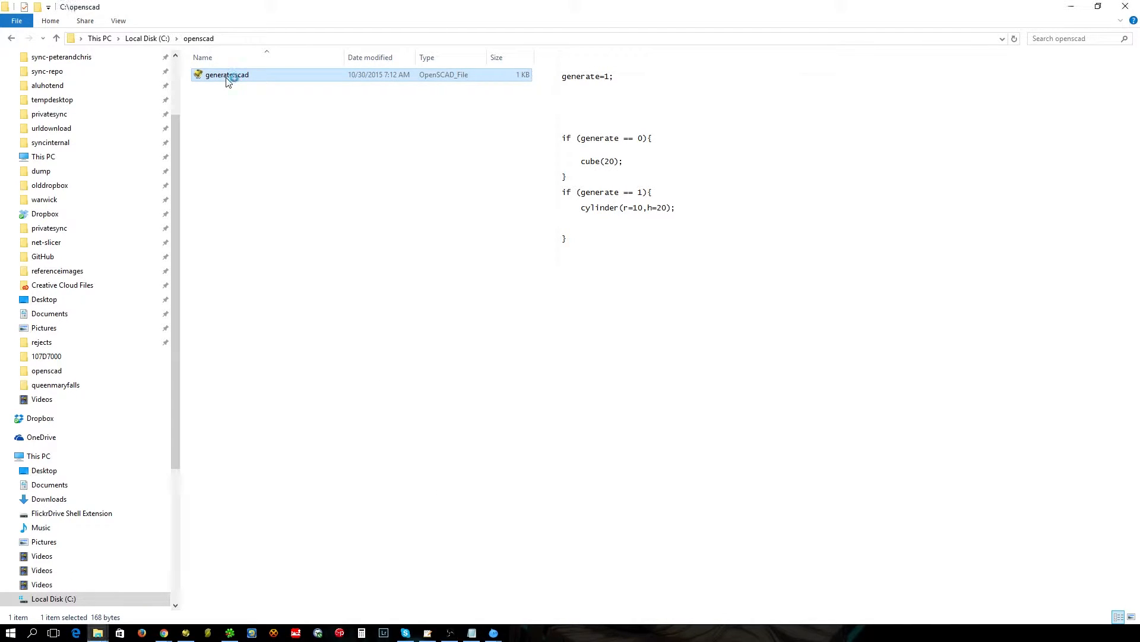
{"action": "double_click", "coordinate": [227, 75]}
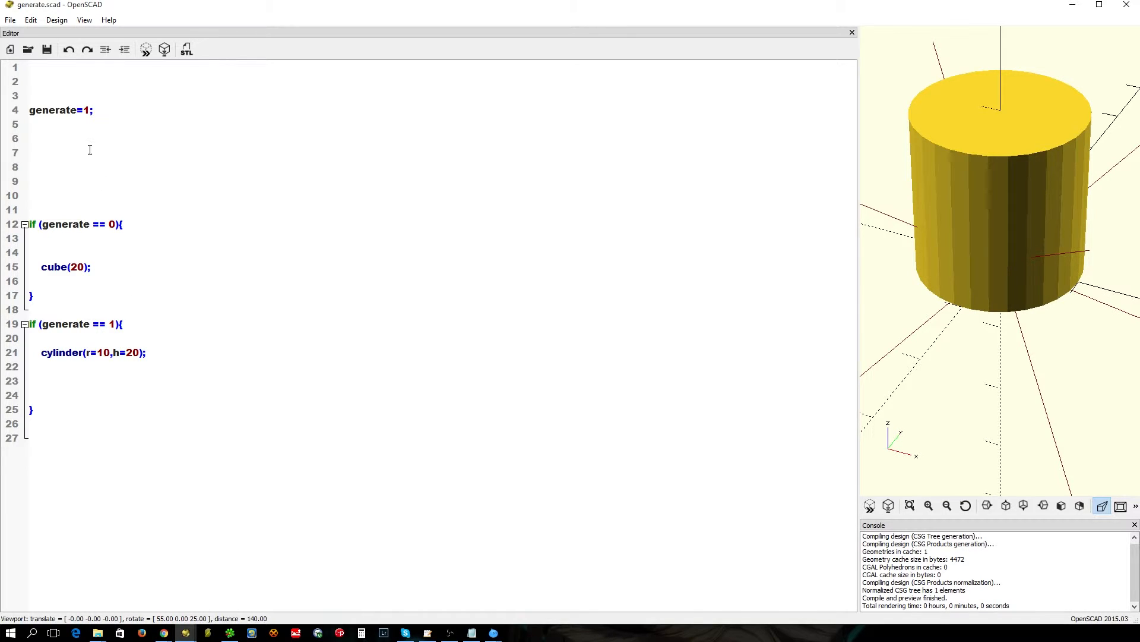
Step: Select the value 1 in generate=1 on line 4 of the script
{"action": "double_click", "coordinate": [88, 110]}
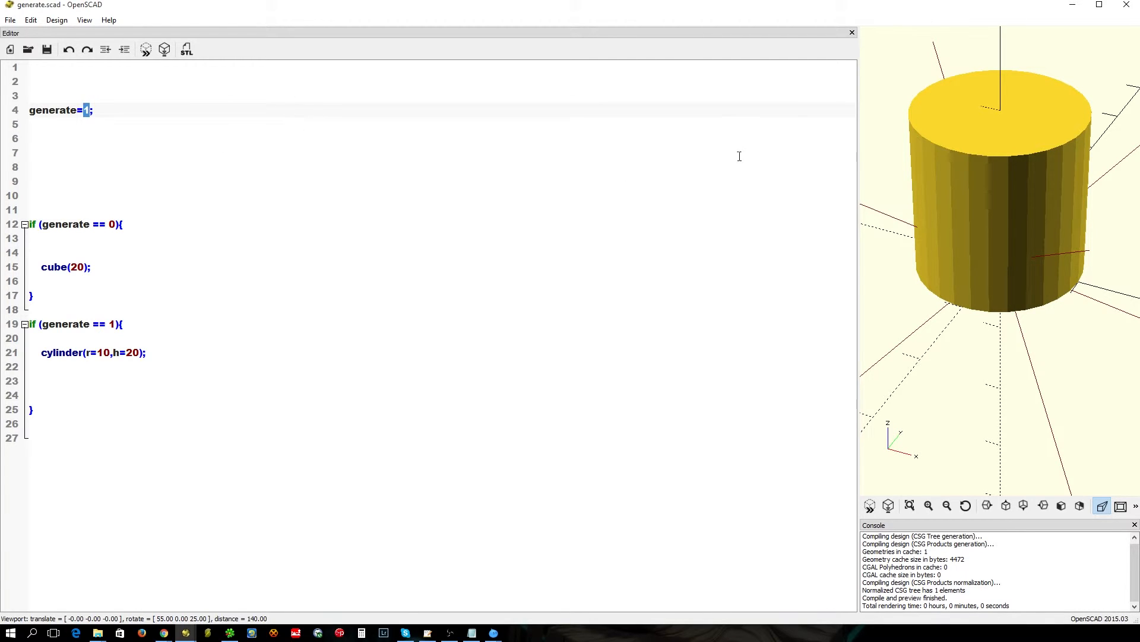
{"action": "mouse_move", "coordinate": [186, 257]}
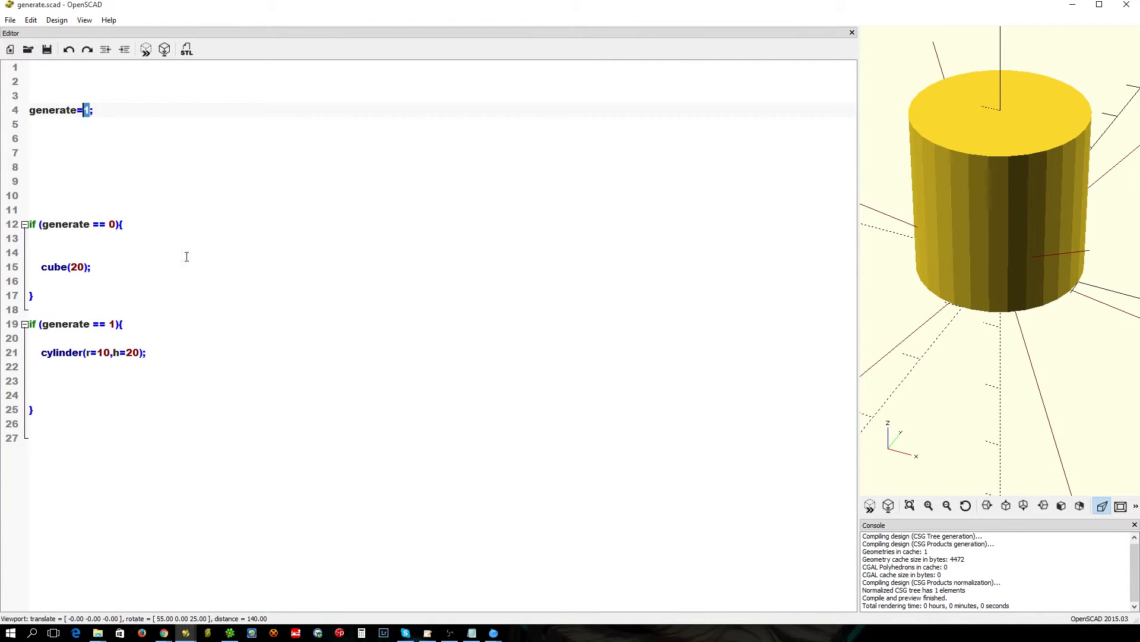
{"action": "mouse_move", "coordinate": [1127, 6]}
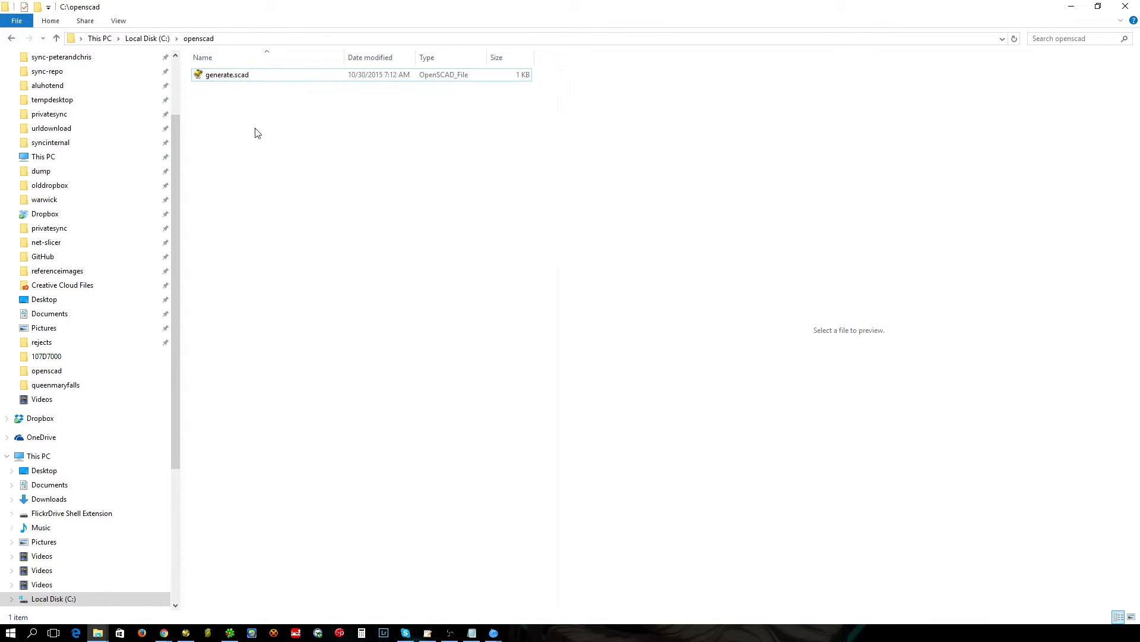
Step: Create a new text document in the openscad folder to serve as generate.bat
{"action": "right_click", "coordinate": [257, 130]}
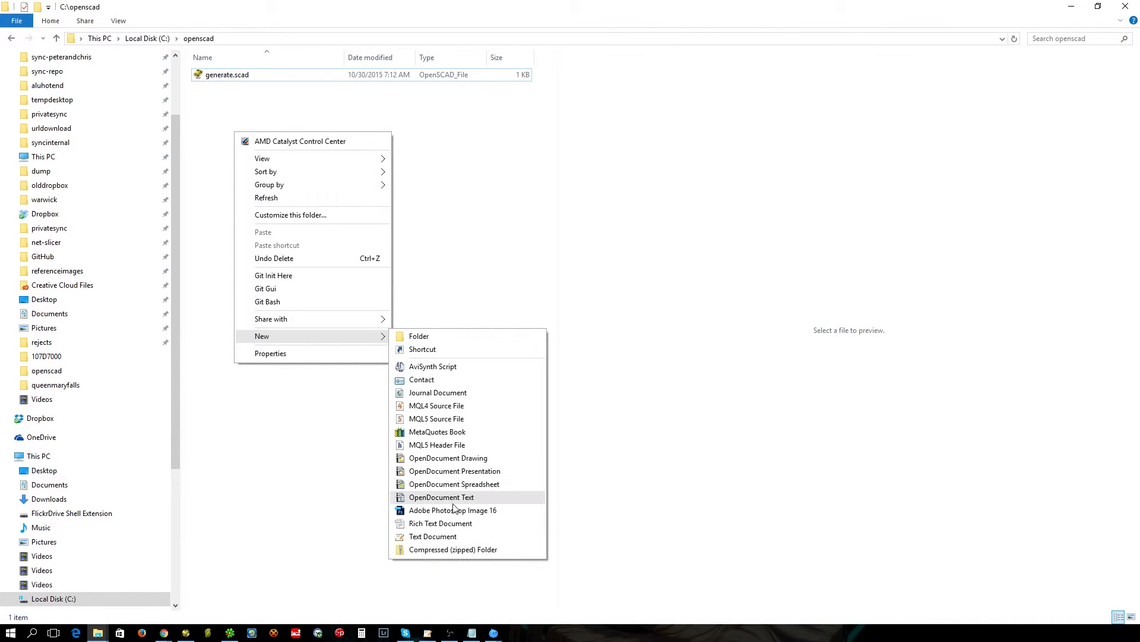
{"action": "left_click", "coordinate": [431, 536]}
{"action": "type", "text": "generate.bat"}
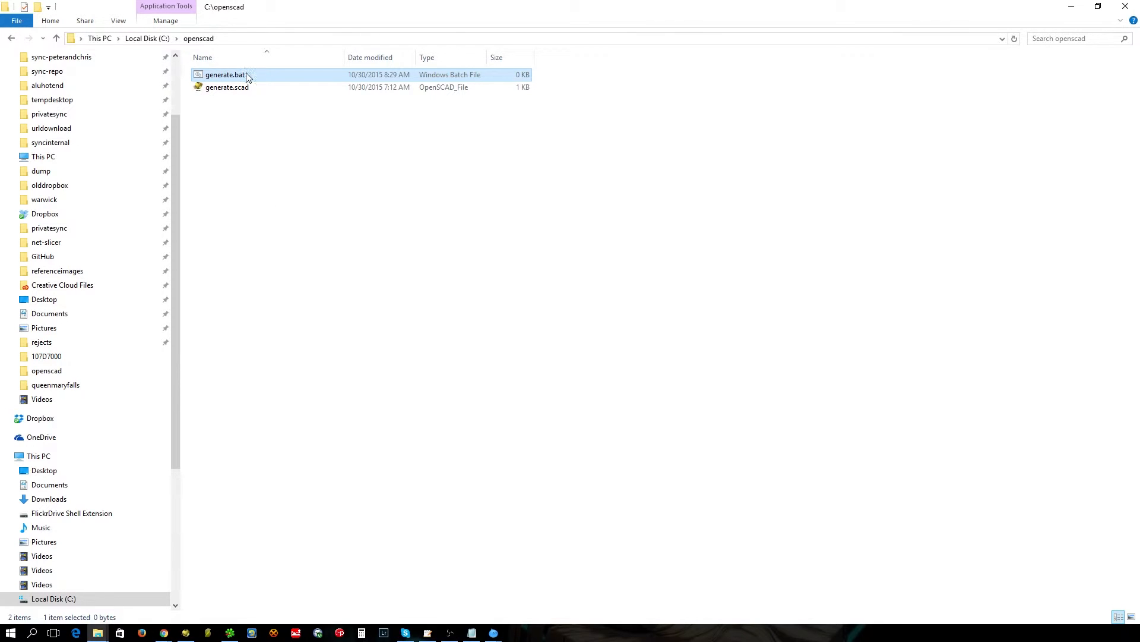
Step: Open the empty generate.bat in Notepad, positioned beside the file list, ready for editing
{"action": "double_click", "coordinate": [226, 74]}
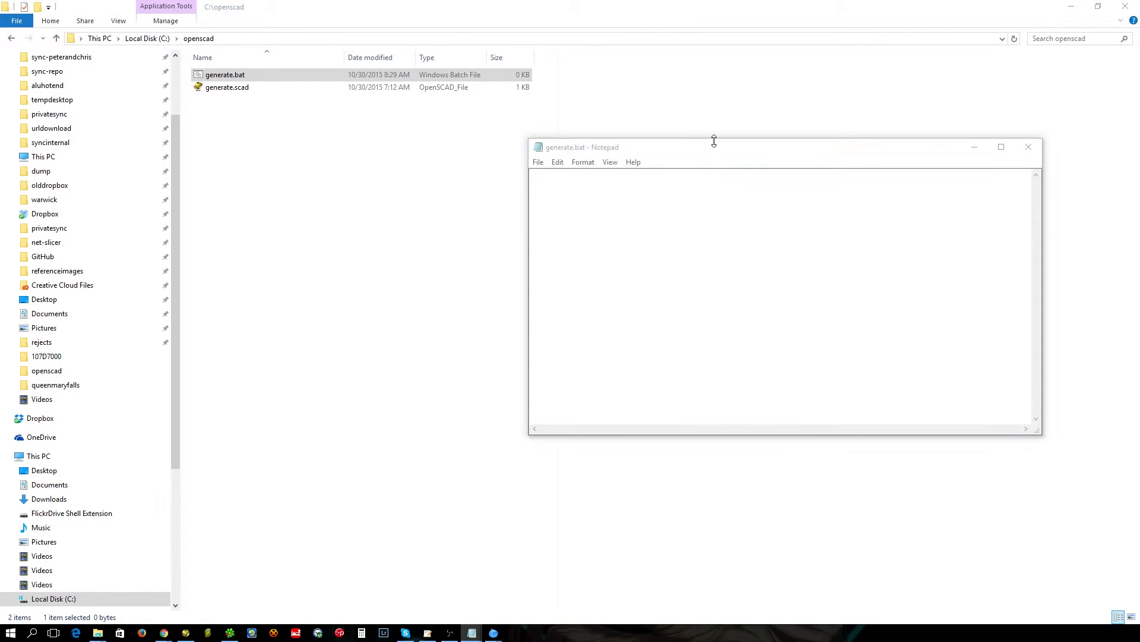
{"action": "left_click_drag", "start_coordinate": [629, 146], "coordinate": [623, 117]}
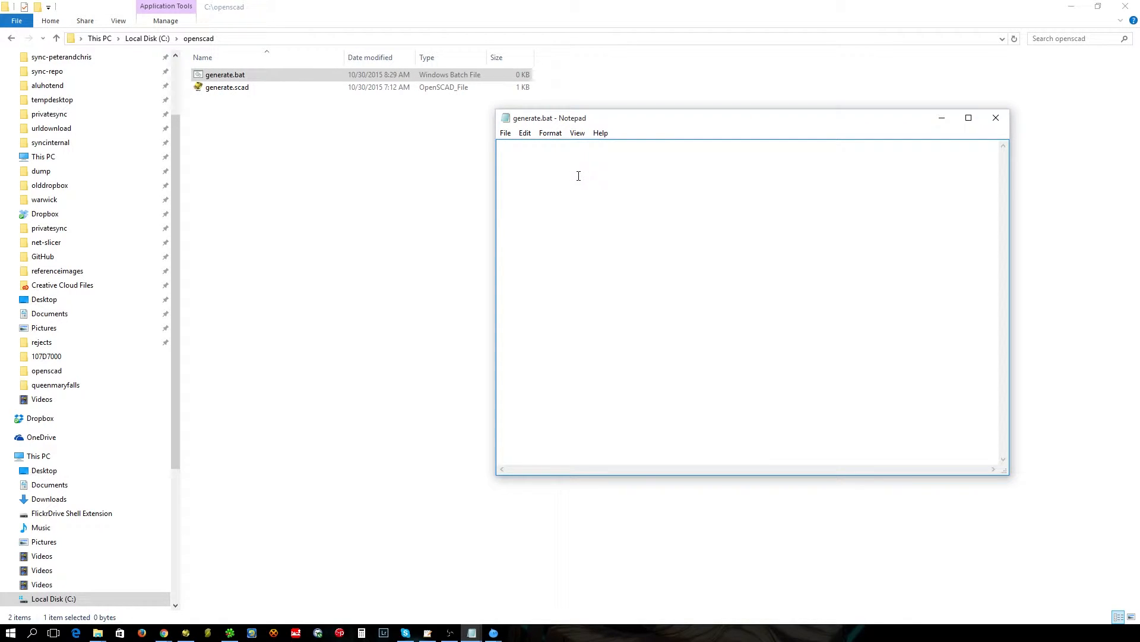
{"action": "left_click", "coordinate": [553, 171]}
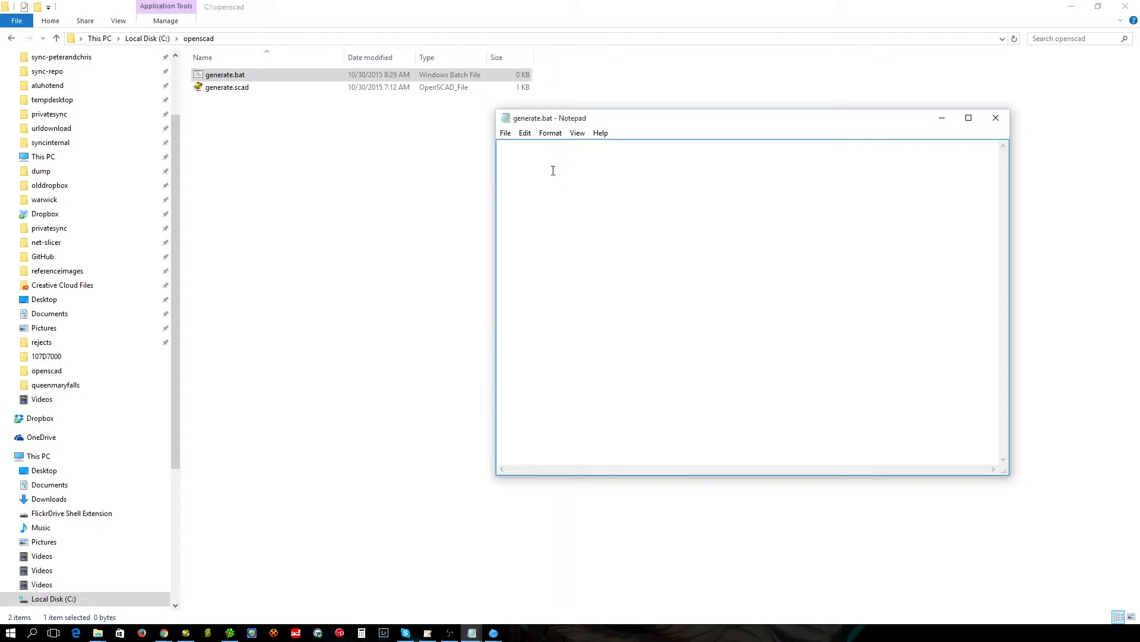
{"action": "right_click", "coordinate": [553, 170]}
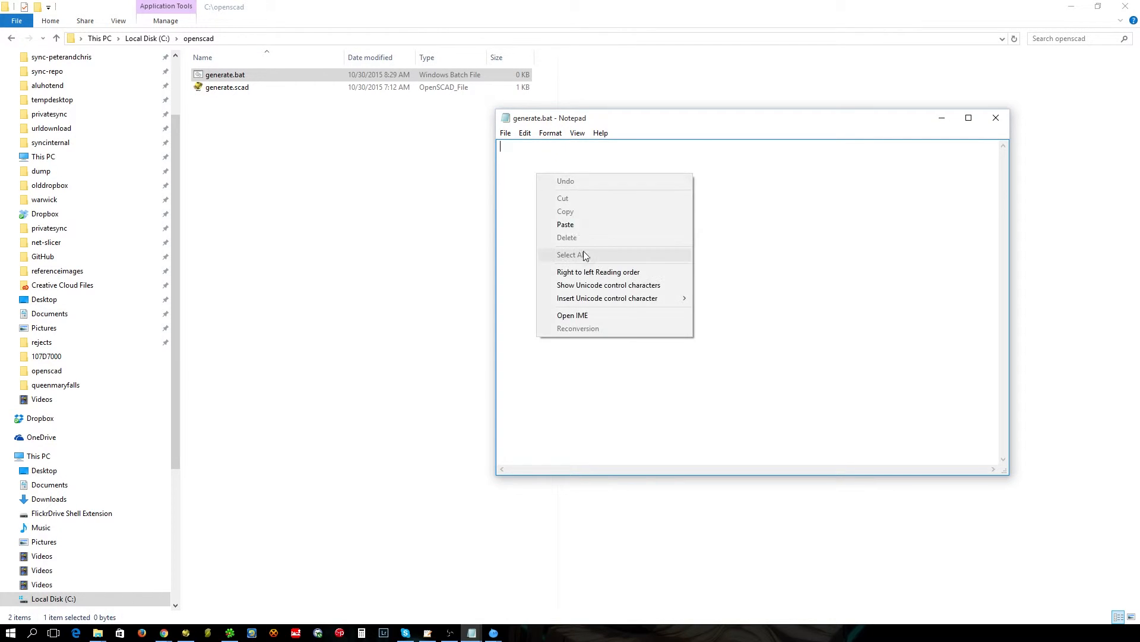
Step: Paste the OpenSCAD executable path and add -o cube.stl generate.scad after it
{"action": "left_click", "coordinate": [565, 224]}
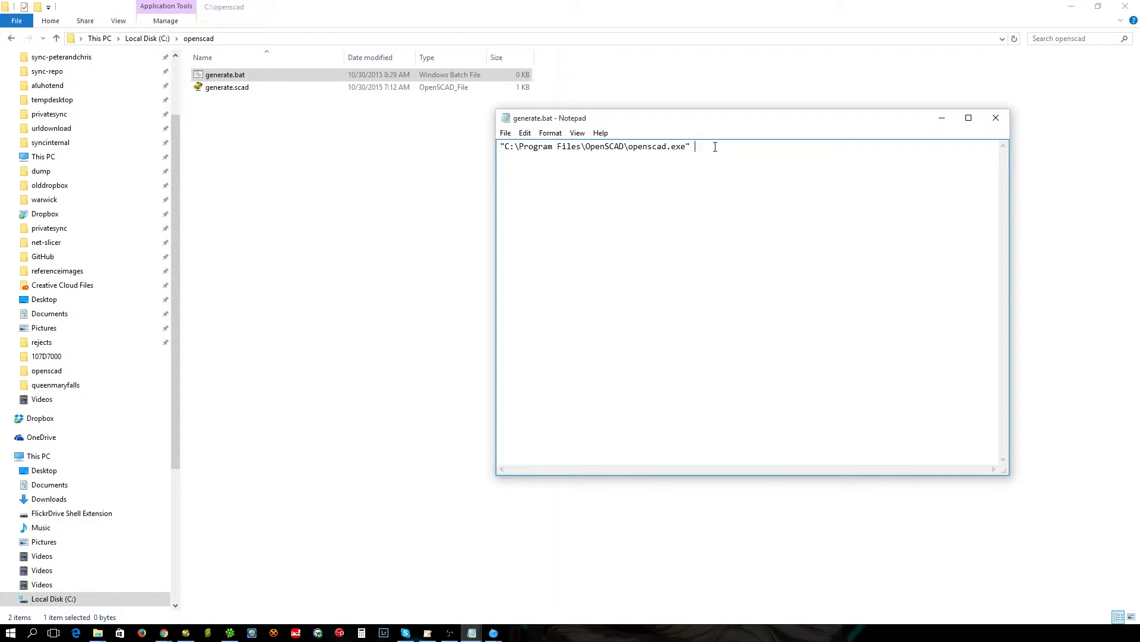
{"action": "type", "text": "-o"}
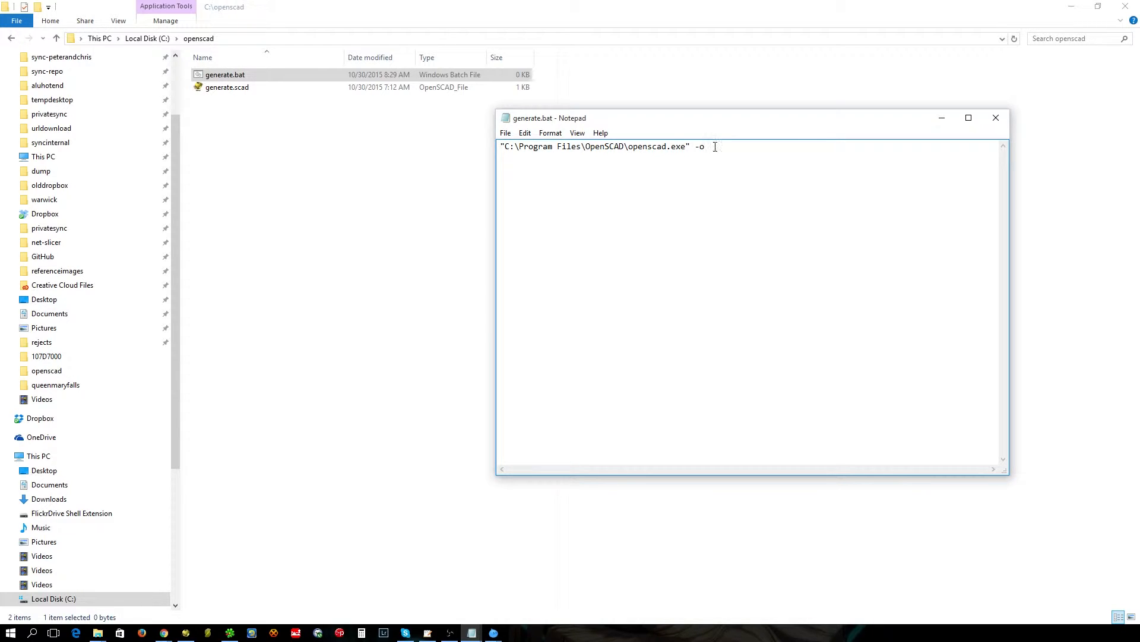
{"action": "type", "text": "cube"}
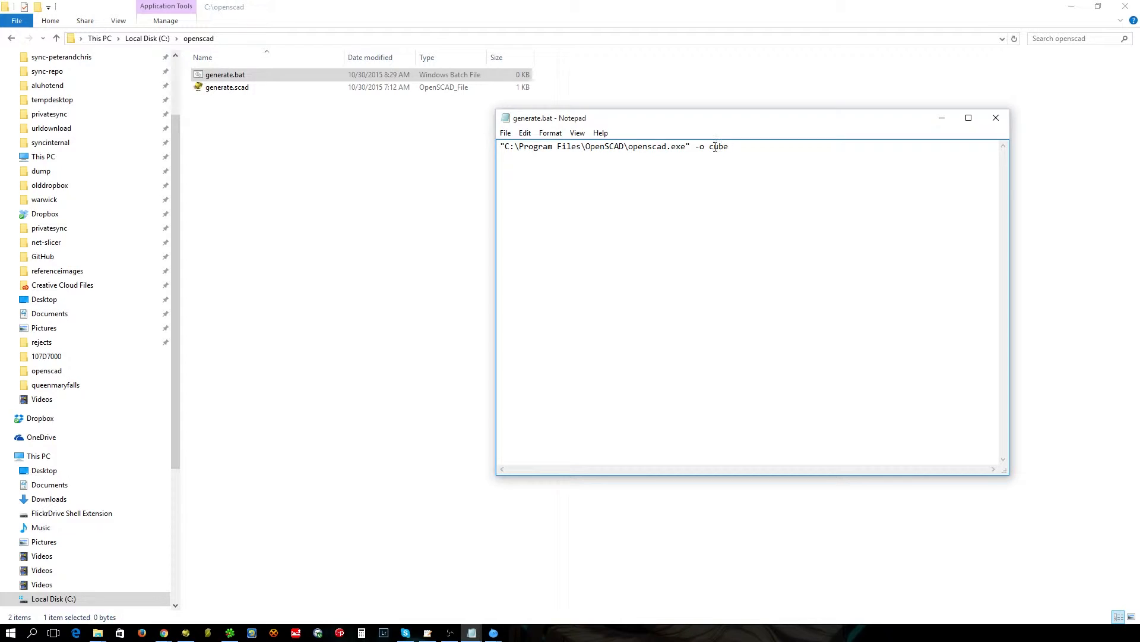
{"action": "type", "text": ".stl g"}
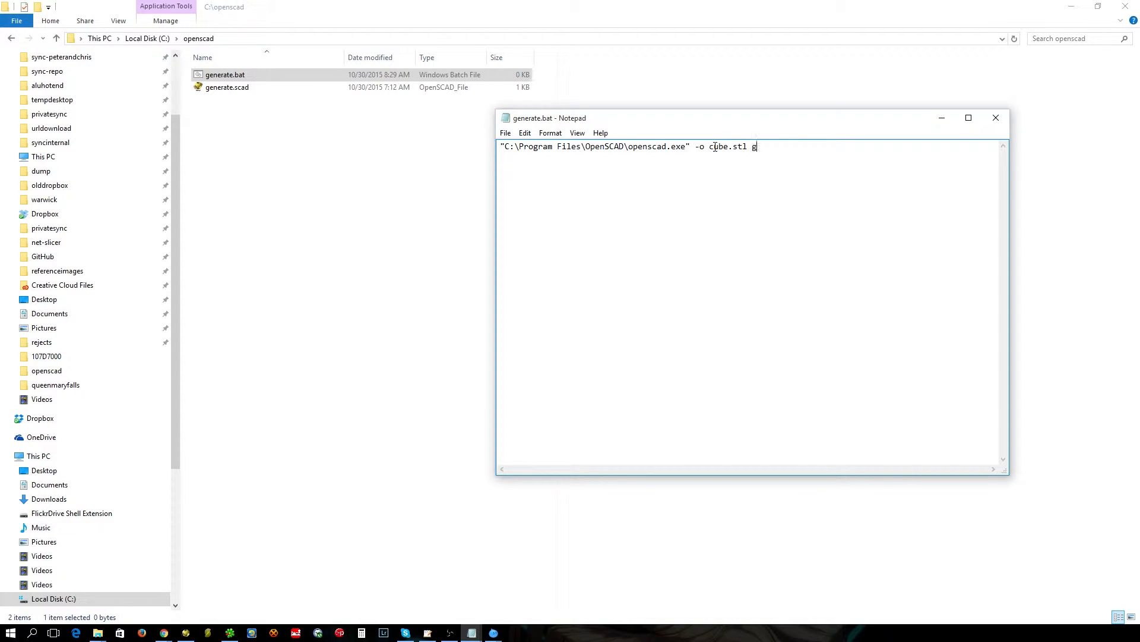
{"action": "type", "text": "en"}
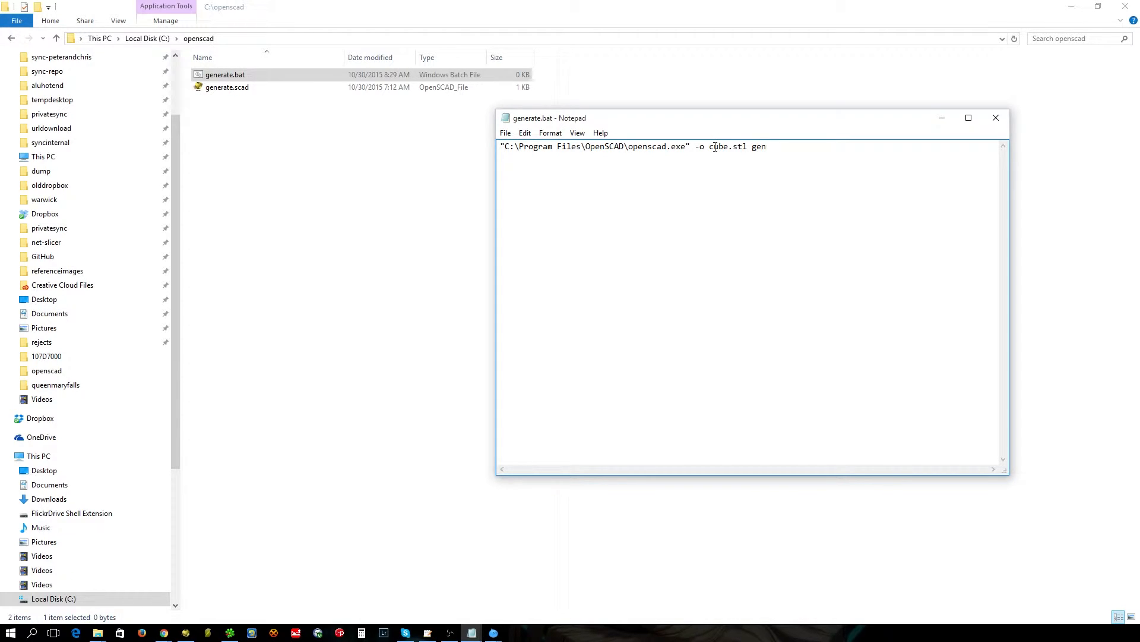
{"action": "type", "text": "erate."}
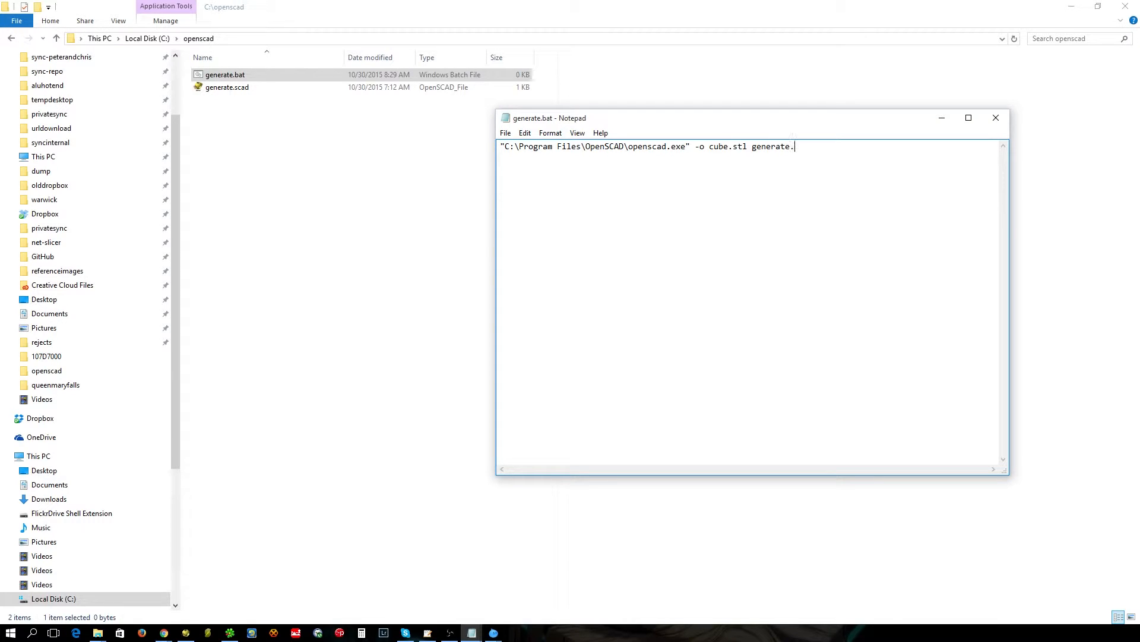
{"action": "type", "text": "scad"}
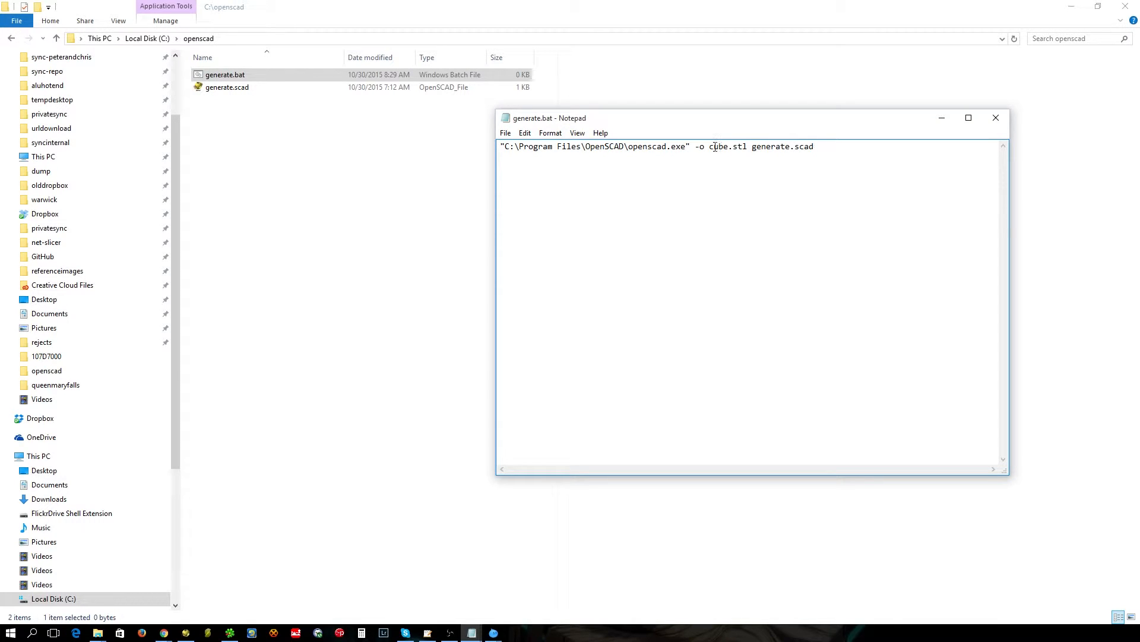
{"action": "mouse_move", "coordinate": [756, 159]}
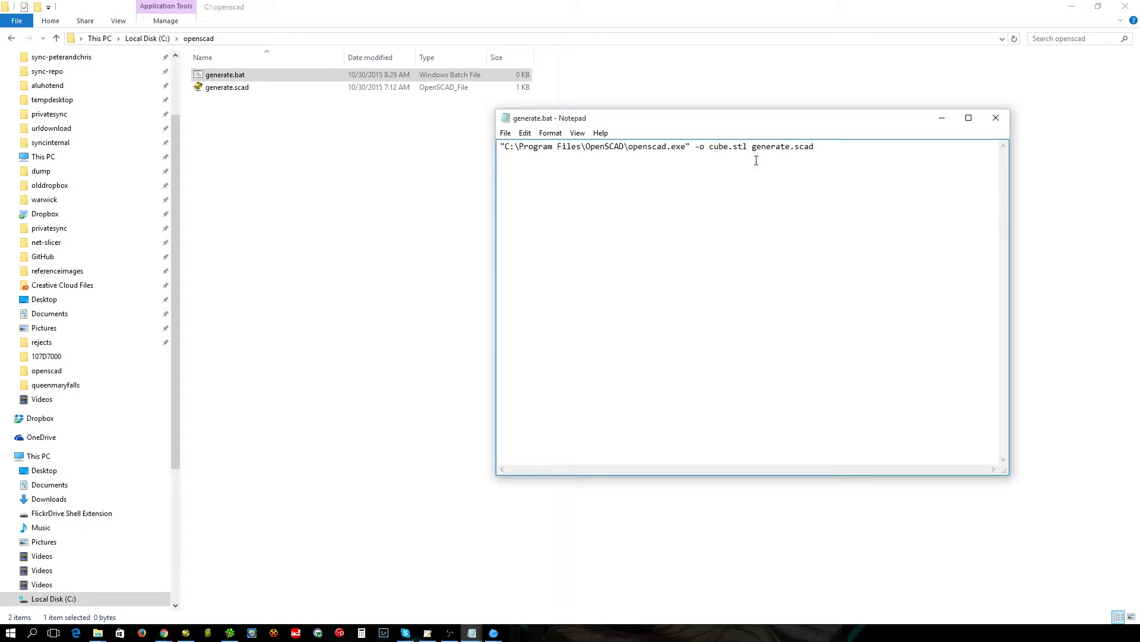
{"action": "mouse_move", "coordinate": [699, 243]}
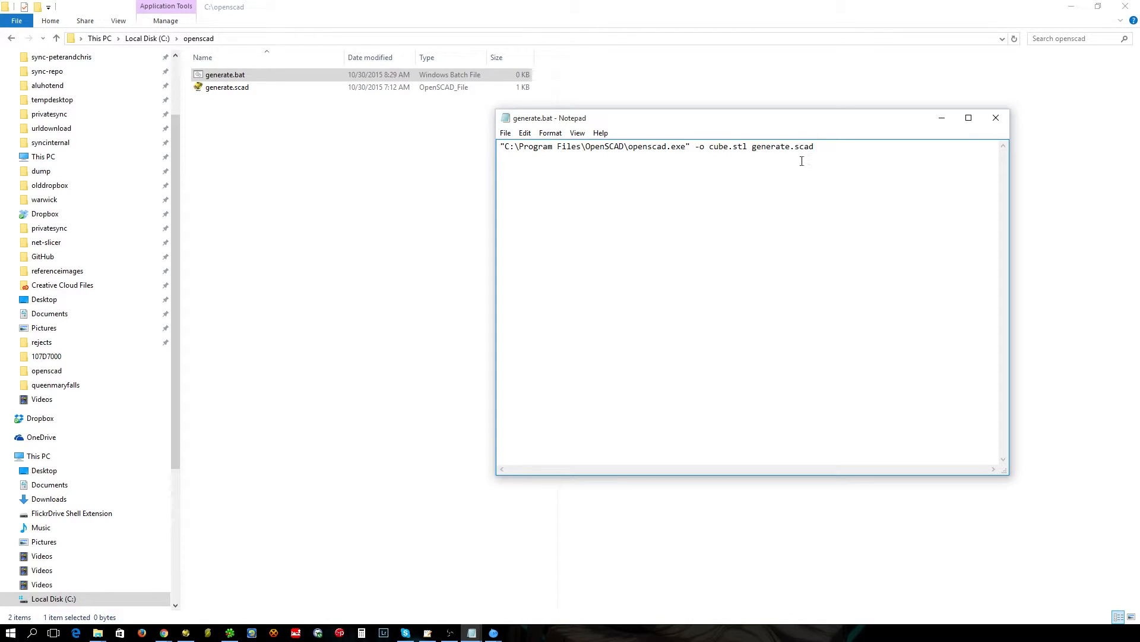
Step: Type a stray -D option and erase it again
{"action": "type", "text": "-"}
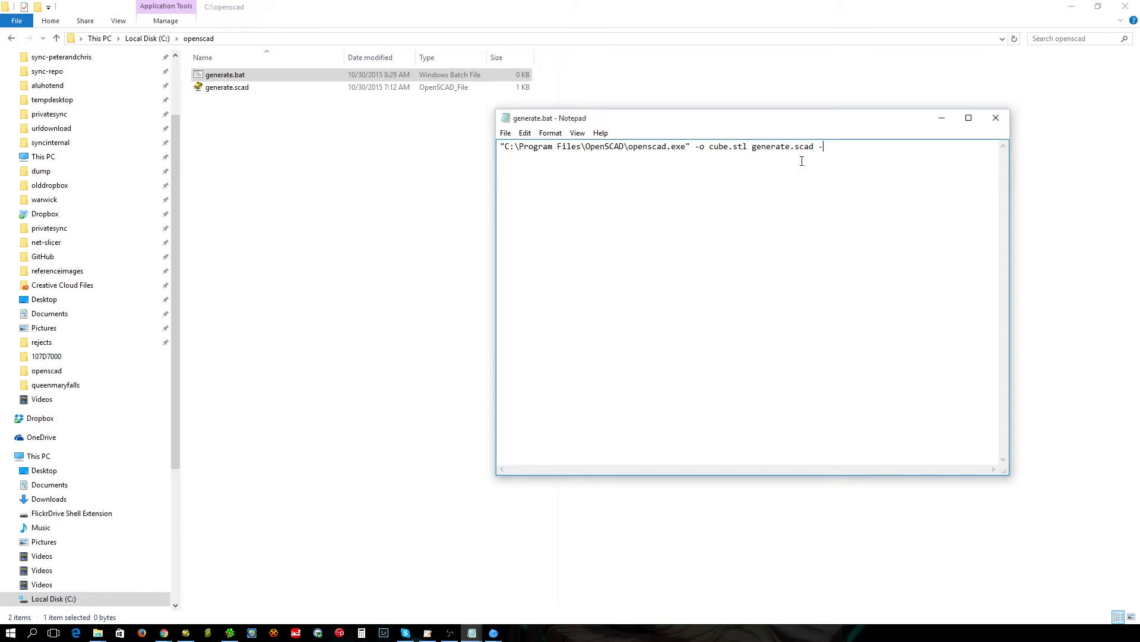
{"action": "type", "text": "D"}
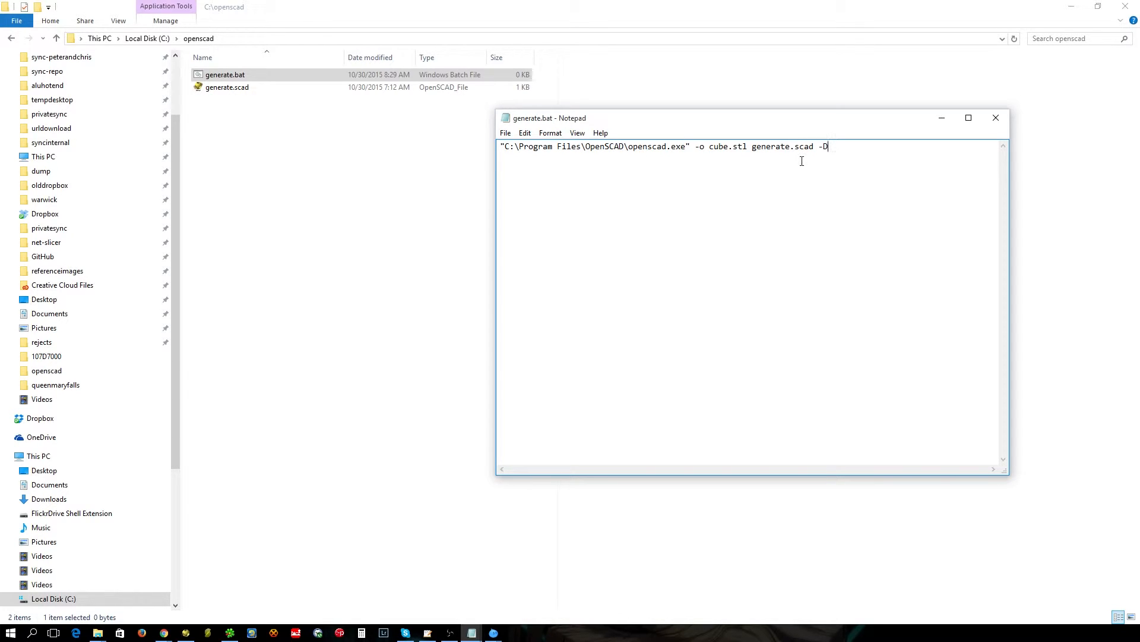
{"action": "key", "text": "BackSpace"}
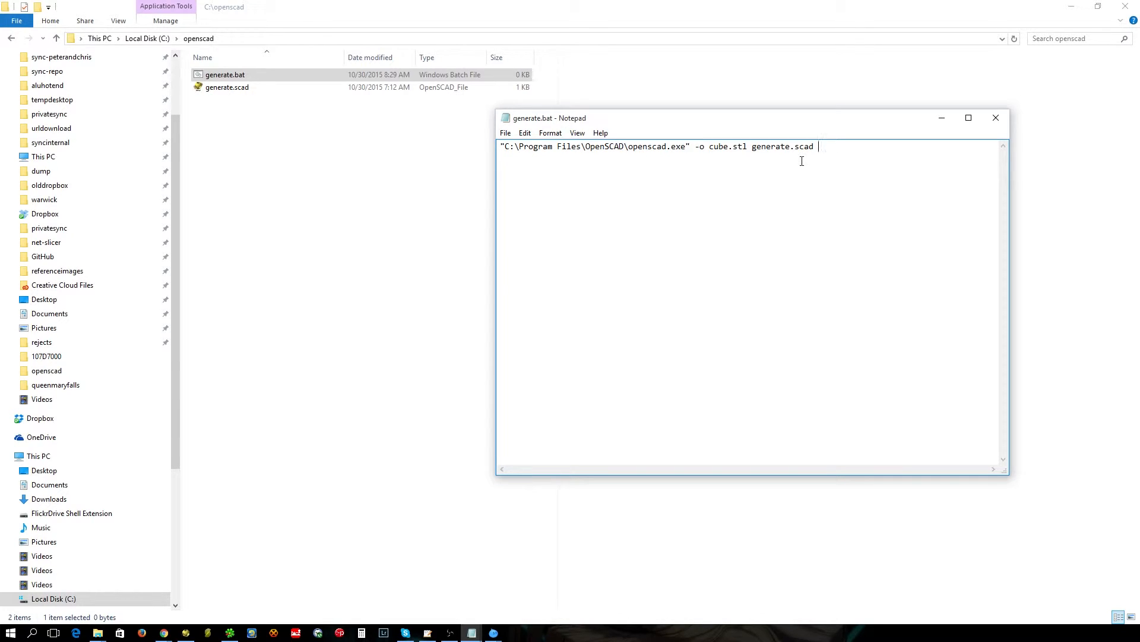
{"action": "key", "text": "Backspace"}
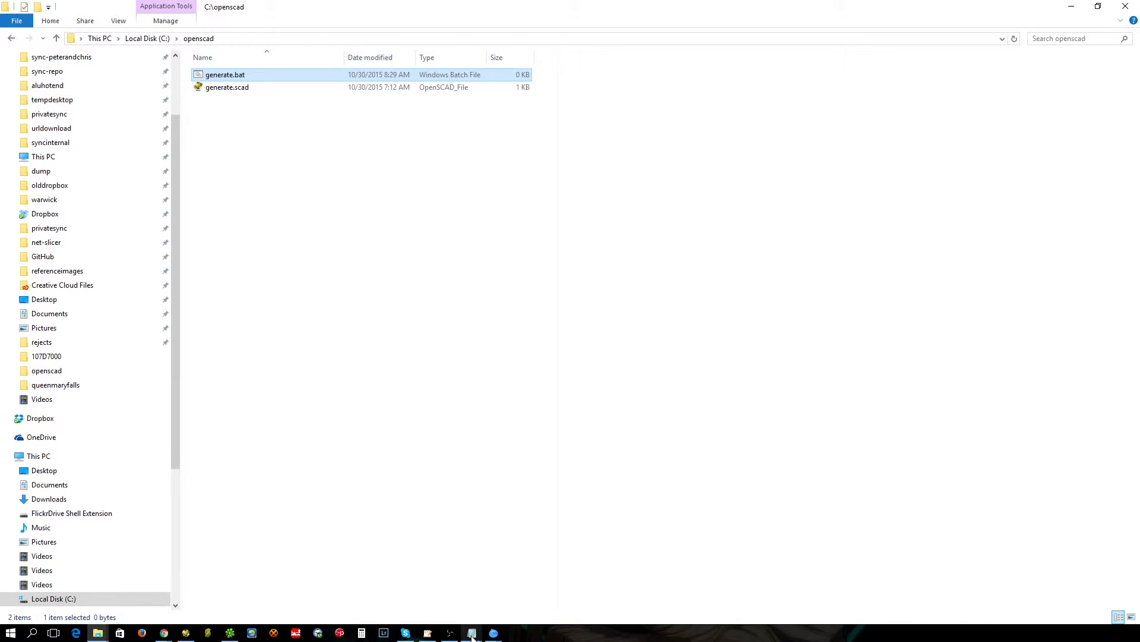
Step: Reopen generate.bat and append -D generate=0 to the command
{"action": "double_click", "coordinate": [224, 74]}
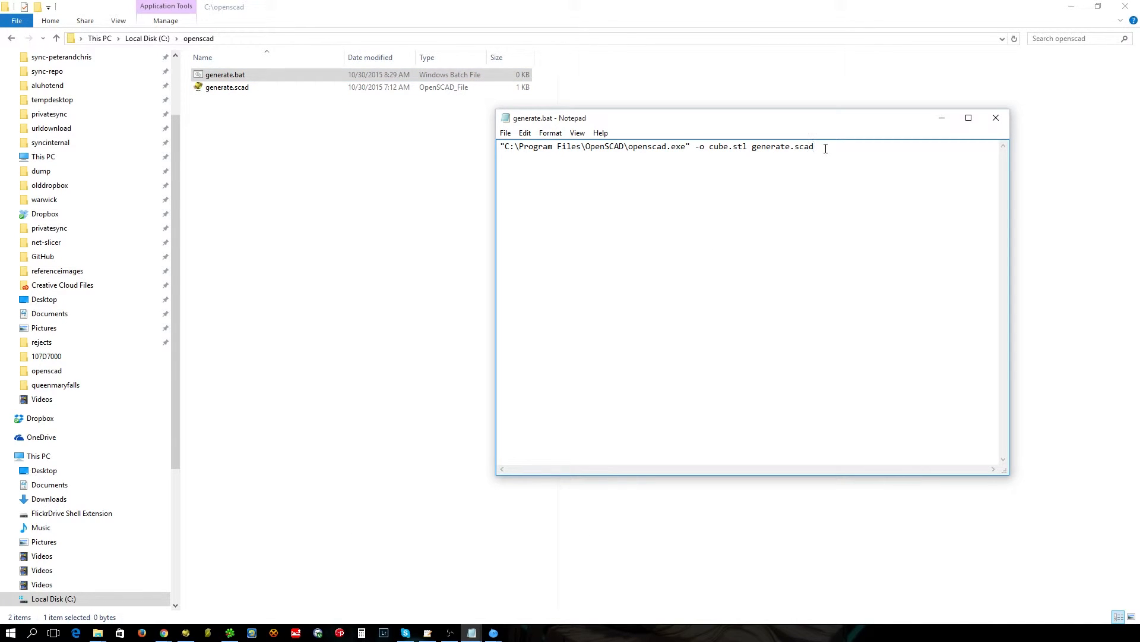
{"action": "type", "text": "-D"}
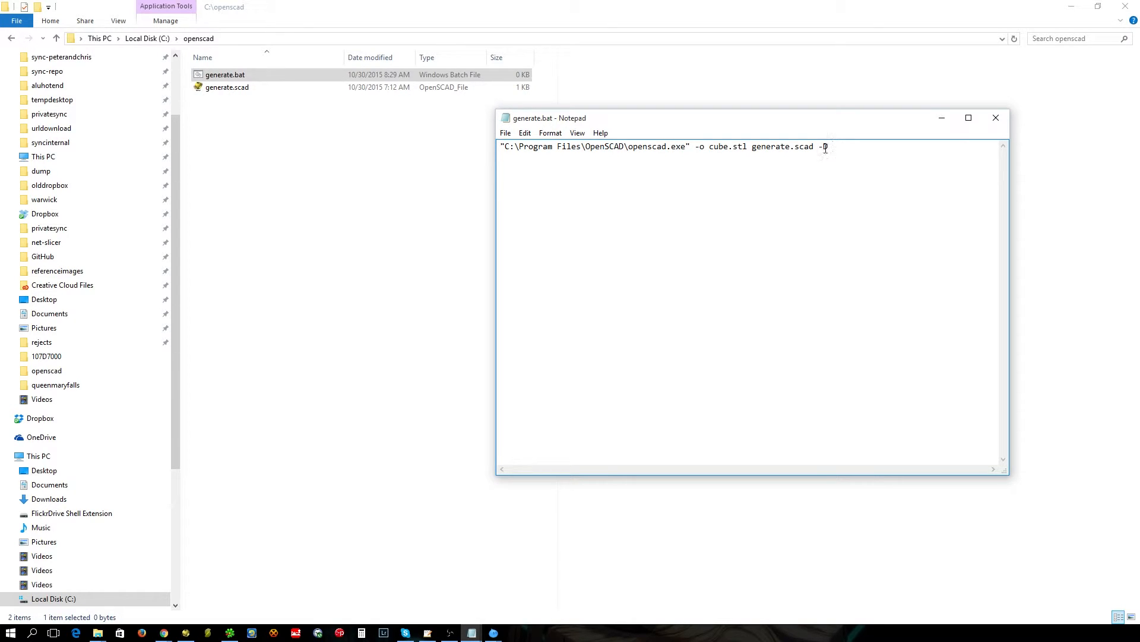
{"action": "type", "text": "gen"}
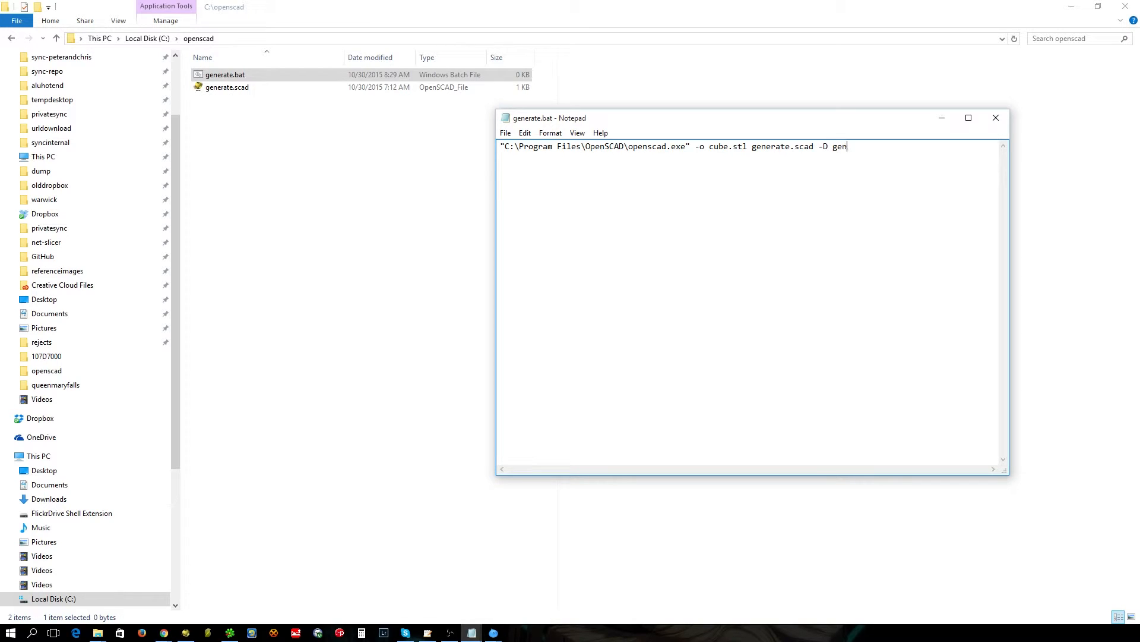
{"action": "type", "text": "erate"}
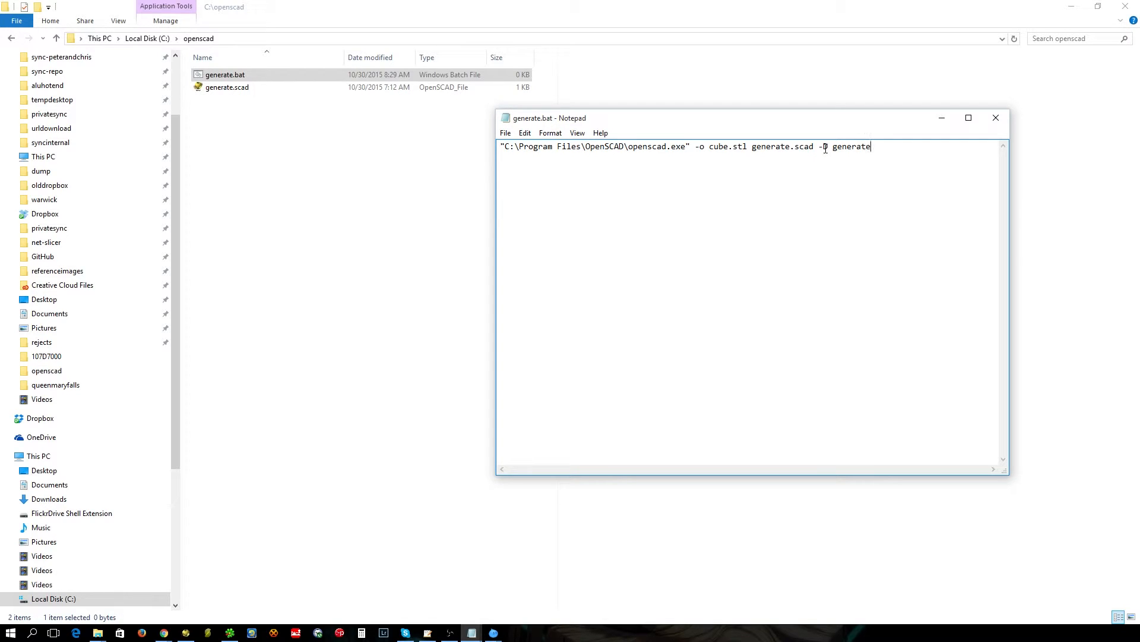
{"action": "type", "text": "=0"}
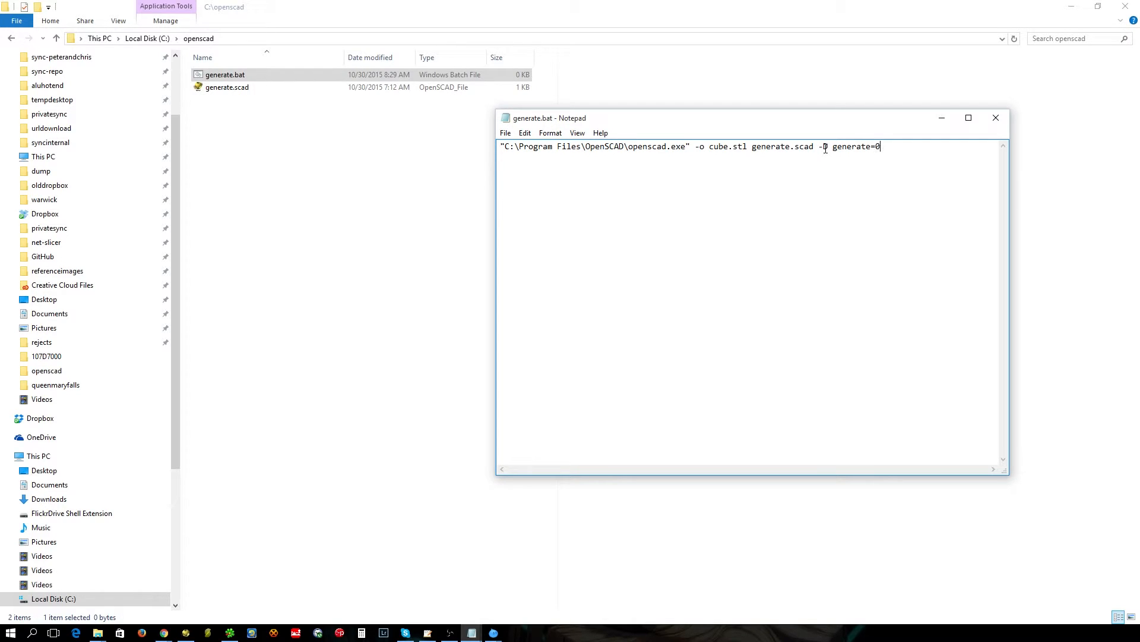
{"action": "type", "text": "D"}
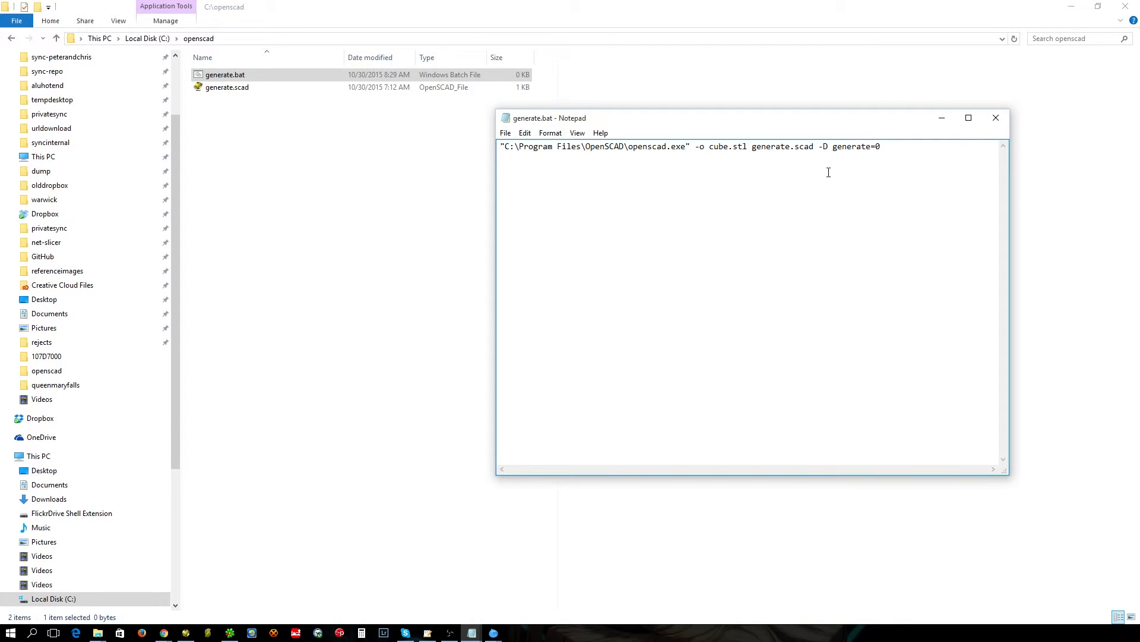
{"action": "mouse_move", "coordinate": [824, 156]}
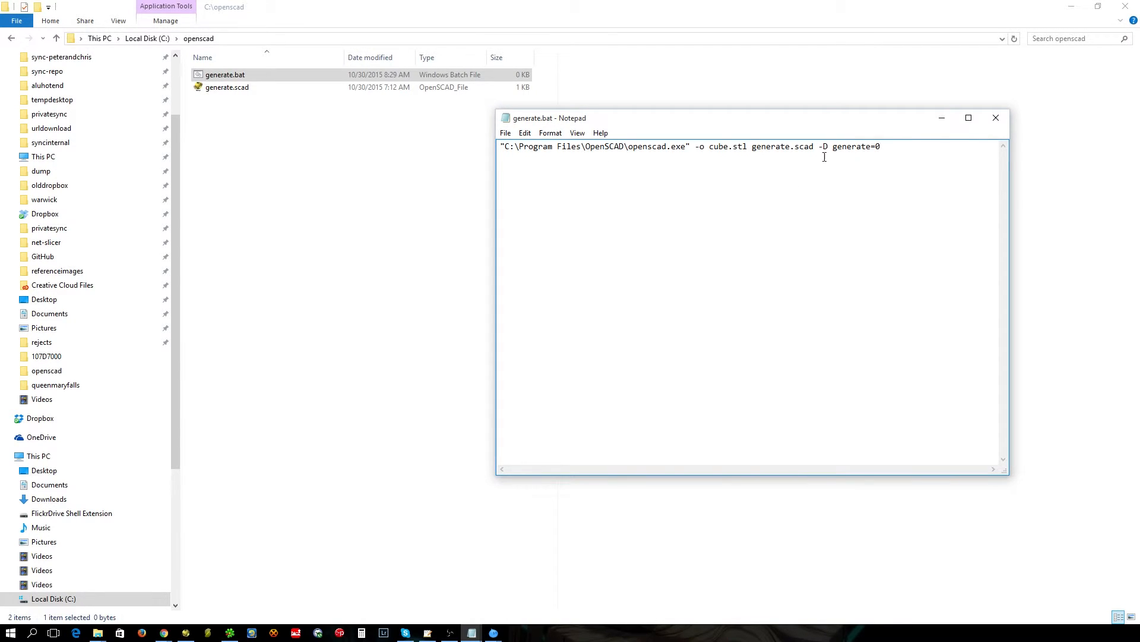
{"action": "mouse_move", "coordinate": [900, 159]}
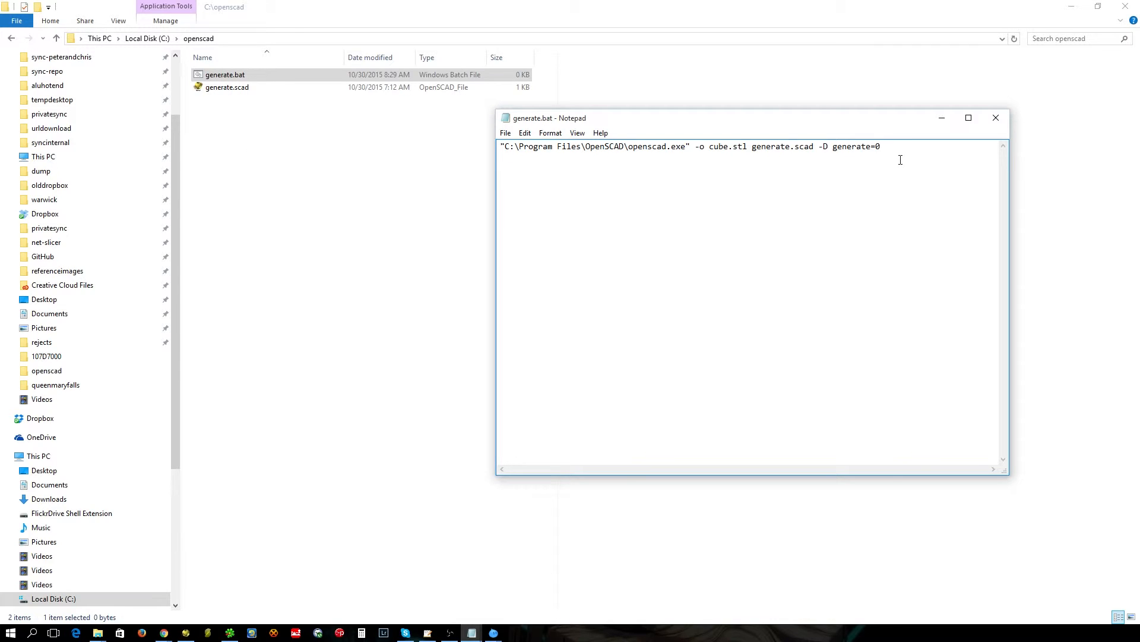
Step: Duplicate the command line onto a new line with generate=1
{"action": "right_click", "coordinate": [531, 150]}
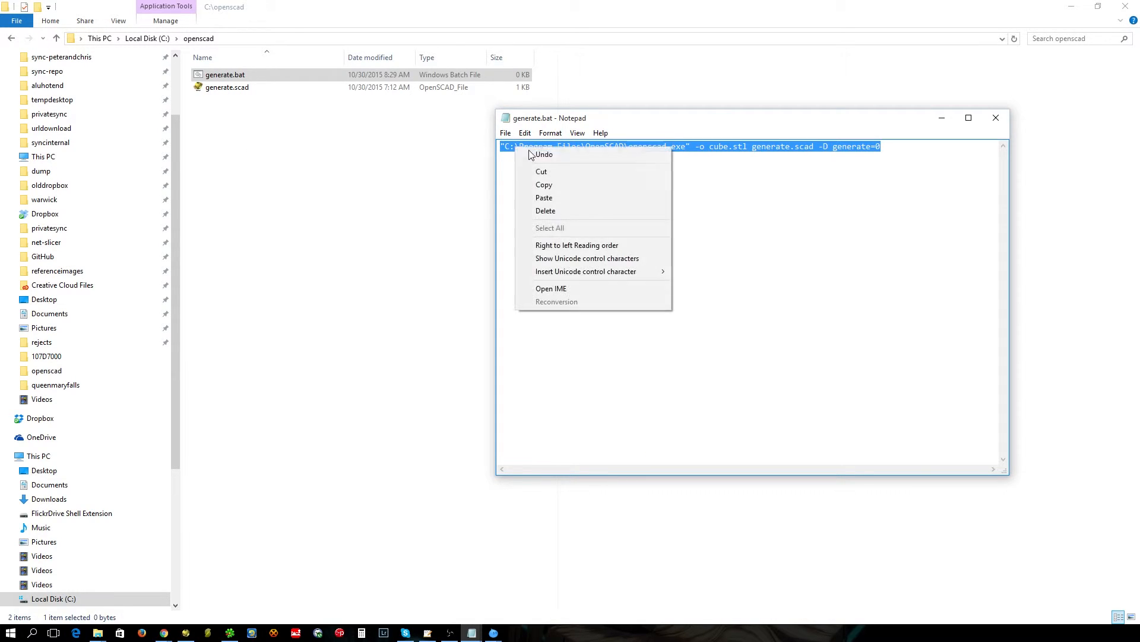
{"action": "left_click", "coordinate": [905, 150]}
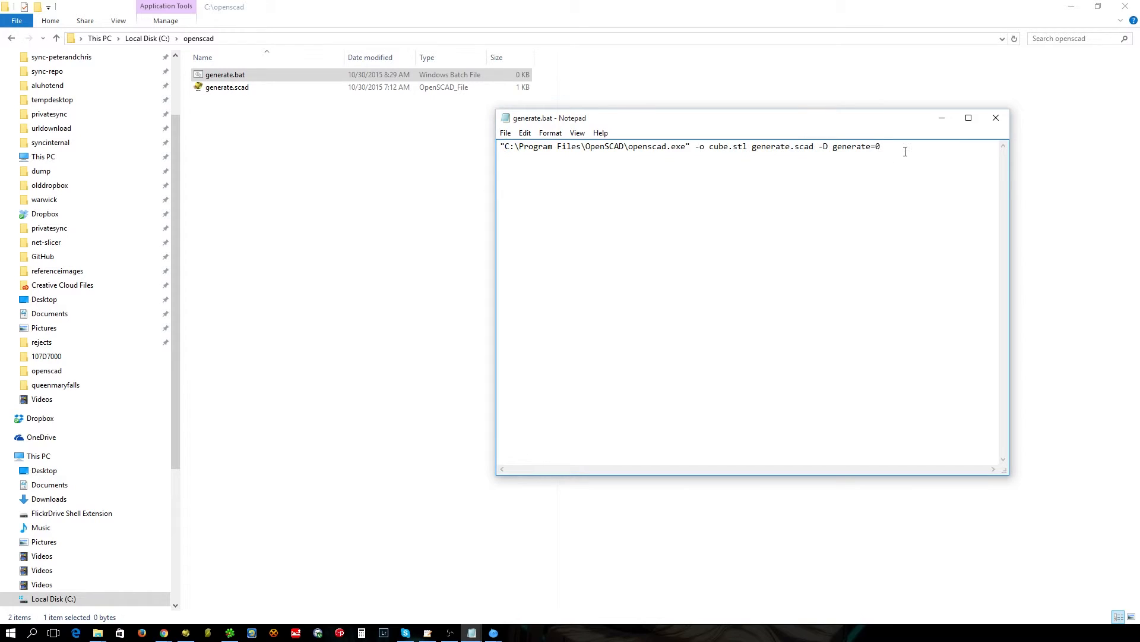
{"action": "type", "text": "\"C:\\Program Files\\OpenSCAD\\openscad.exe\" -o cube.stl generate.scad -D generate=0"}
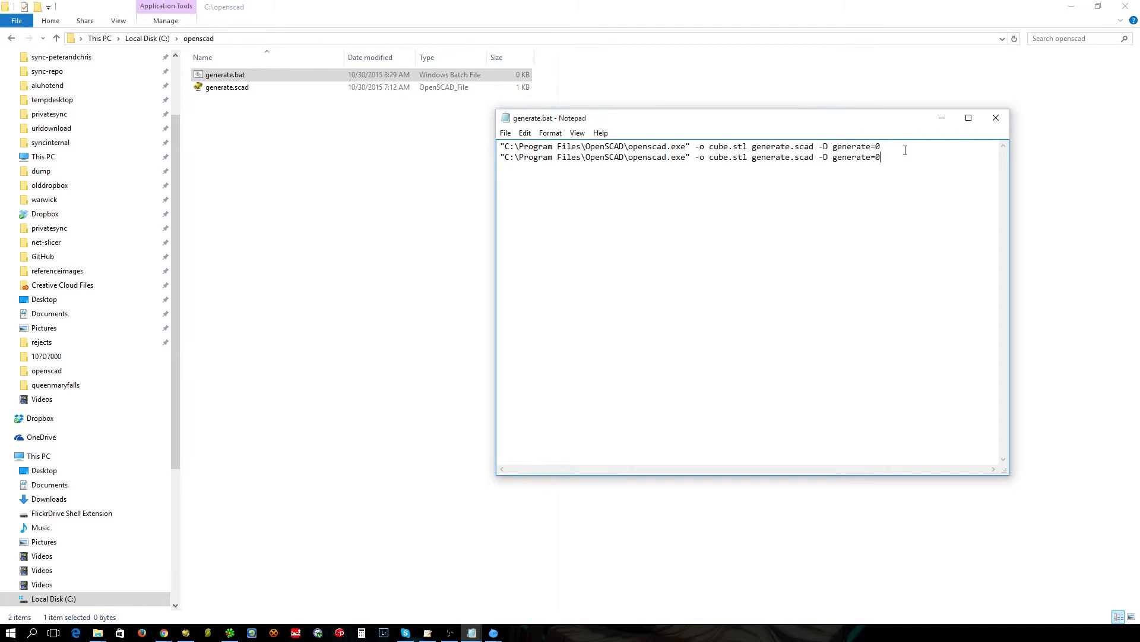
{"action": "type", "text": "1"}
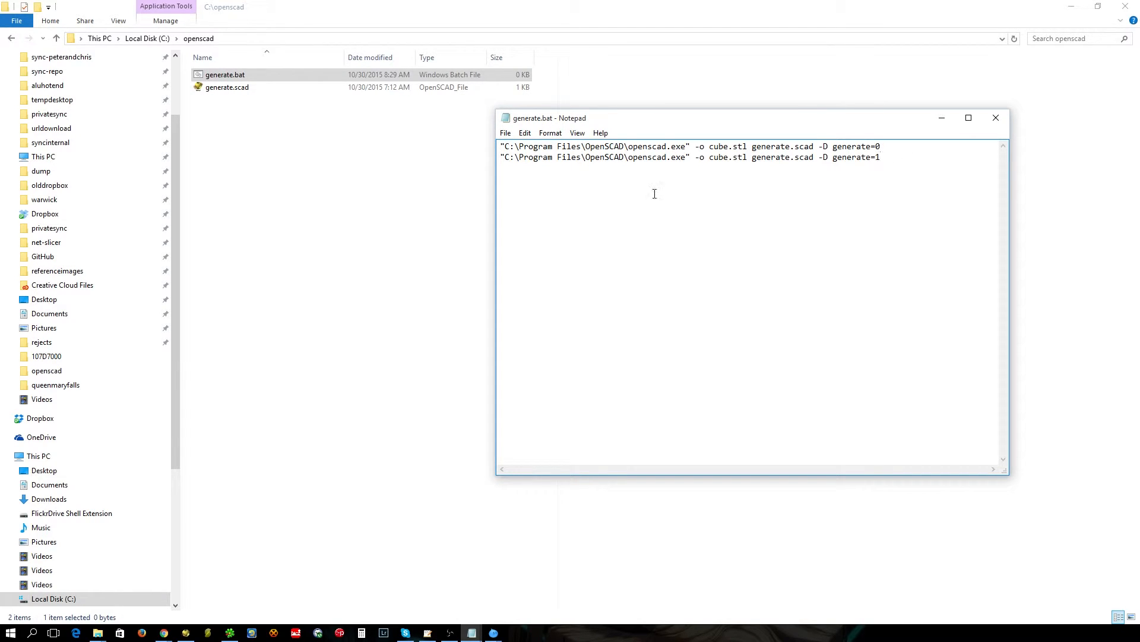
Step: Change cube.stl to cylinder.stl in the second line
{"action": "double_click", "coordinate": [720, 157]}
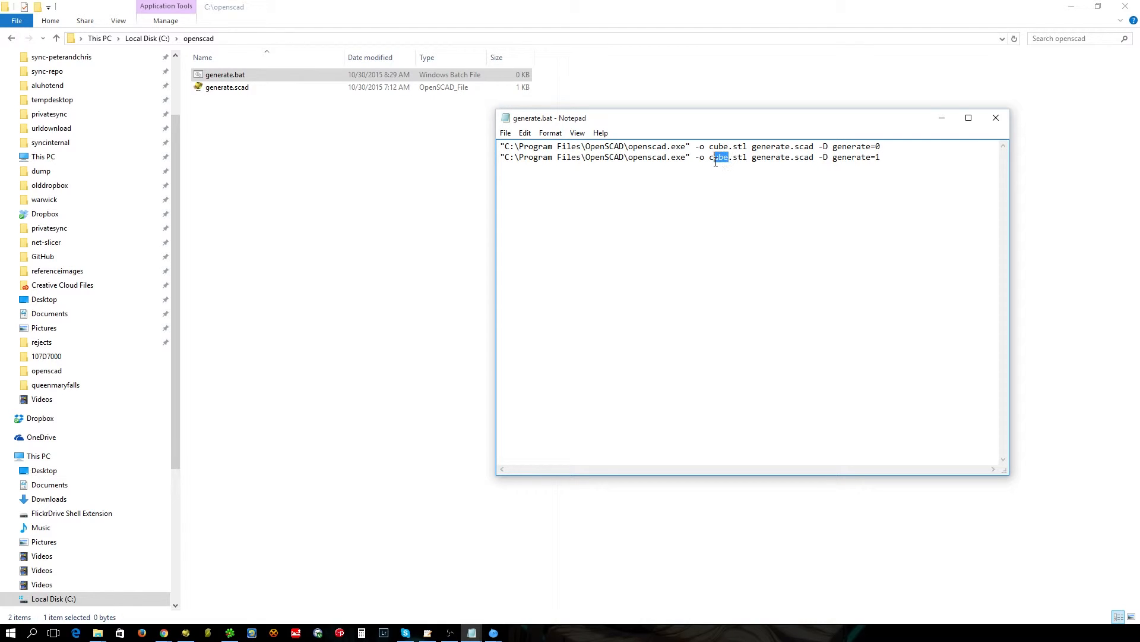
{"action": "type", "text": "yl"}
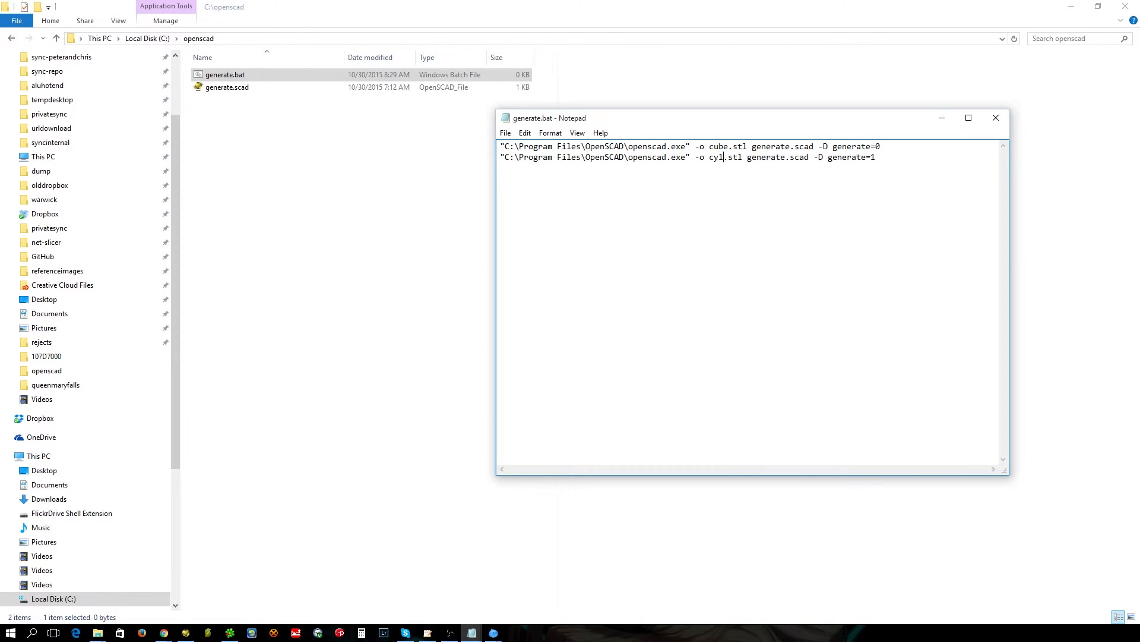
{"action": "type", "text": "inder"}
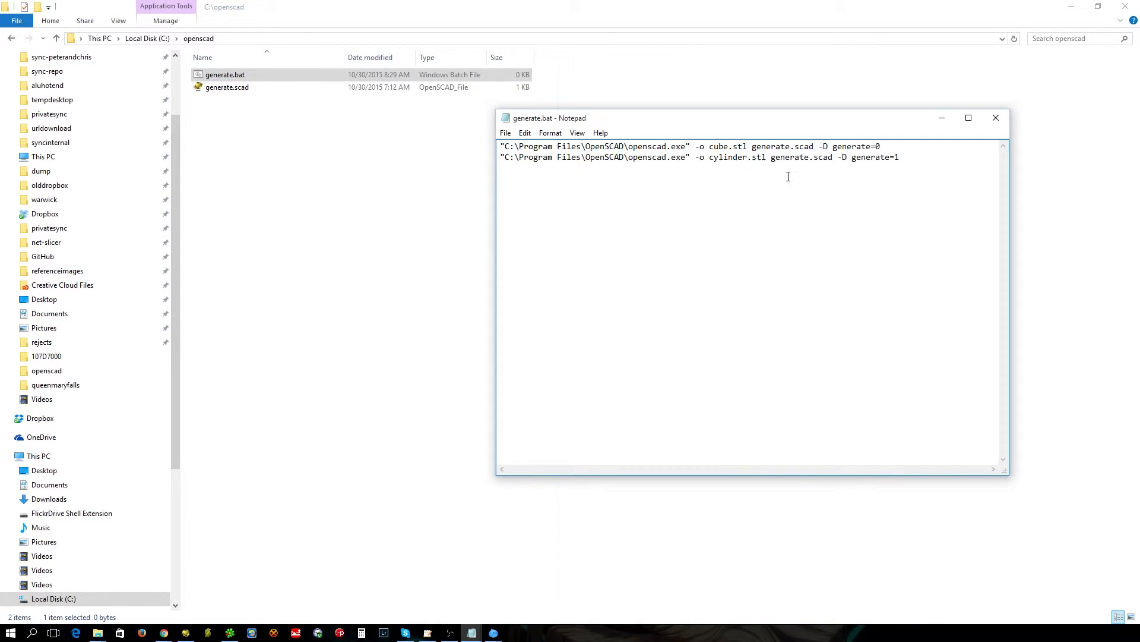
{"action": "mouse_move", "coordinate": [224, 111]}
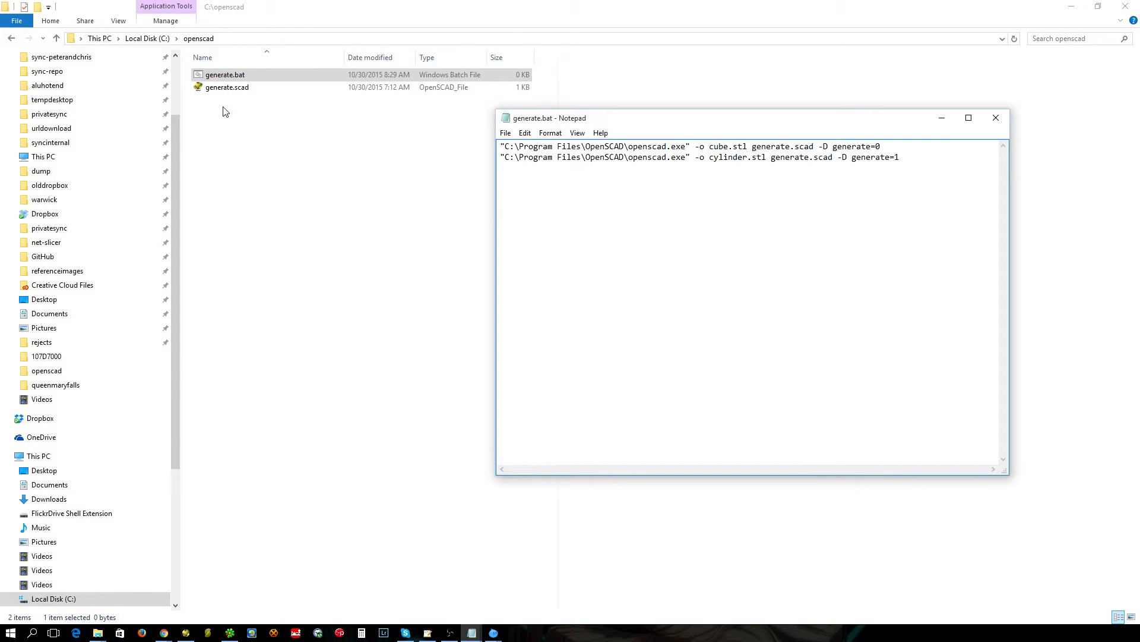
{"action": "mouse_move", "coordinate": [243, 120]}
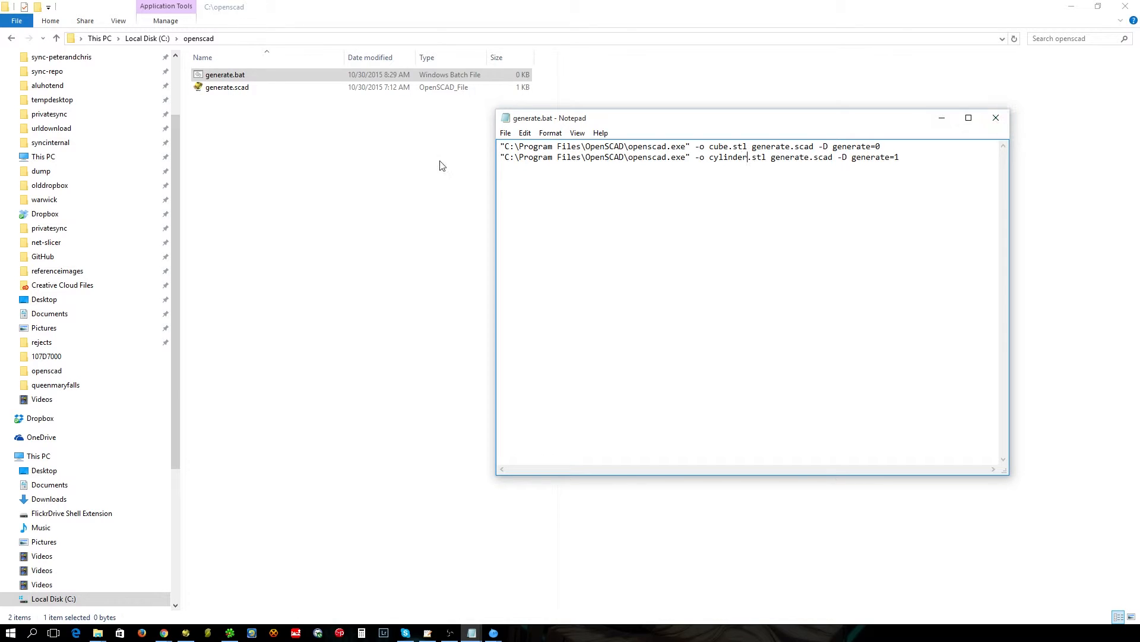
{"action": "mouse_move", "coordinate": [960, 131]}
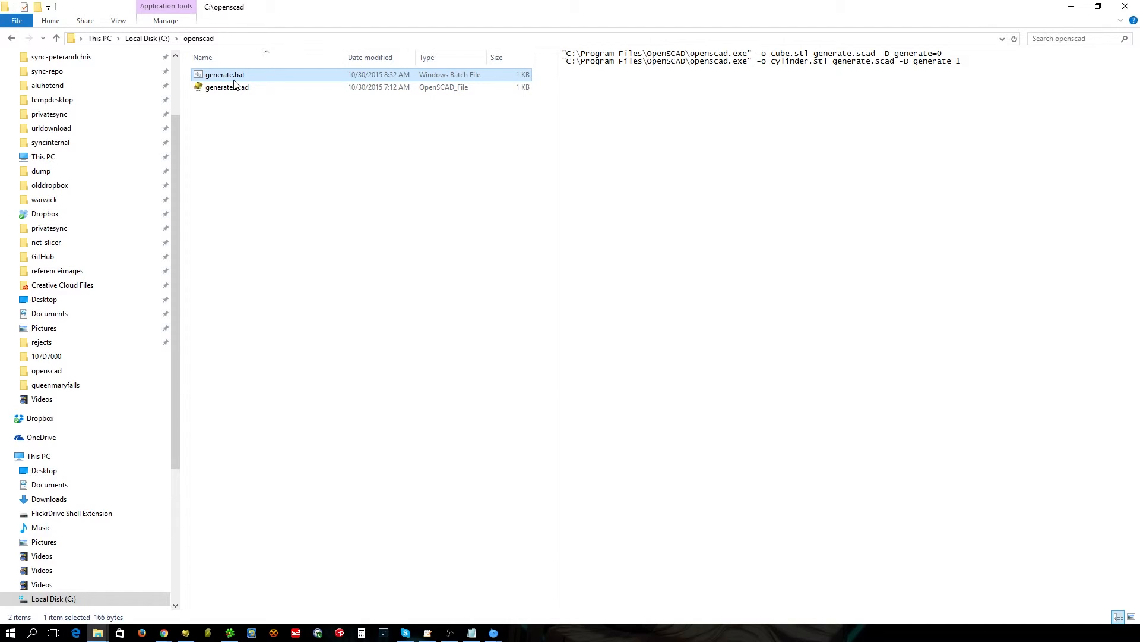
{"action": "mouse_move", "coordinate": [234, 164]}
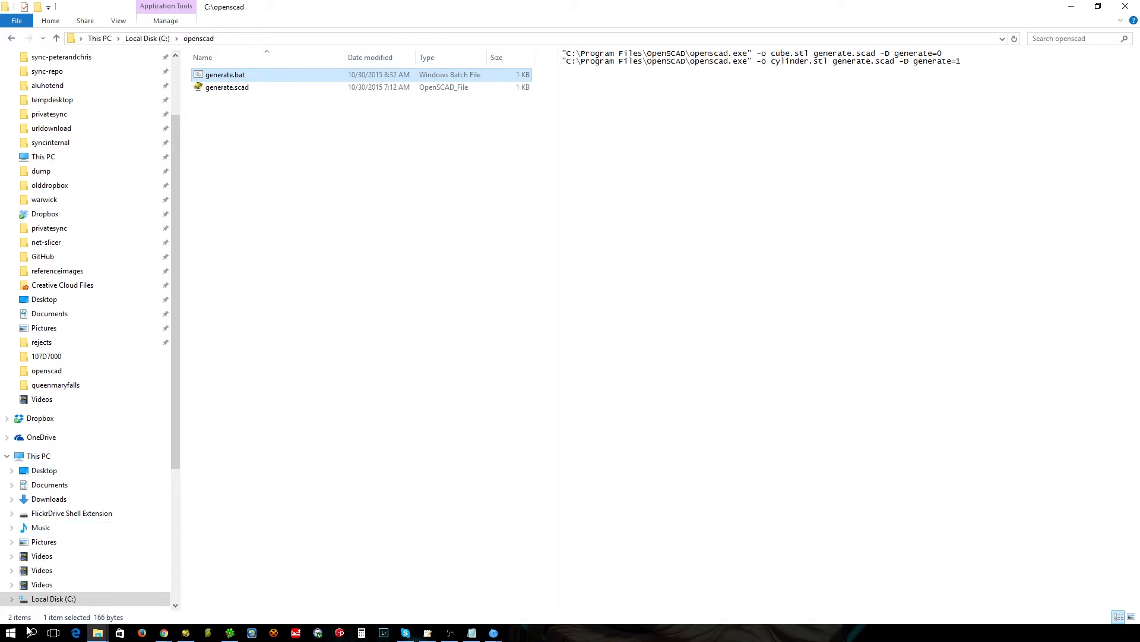
Step: Open Command Prompt, change to the openscad folder, and run generate
{"action": "type", "text": "cmd"}
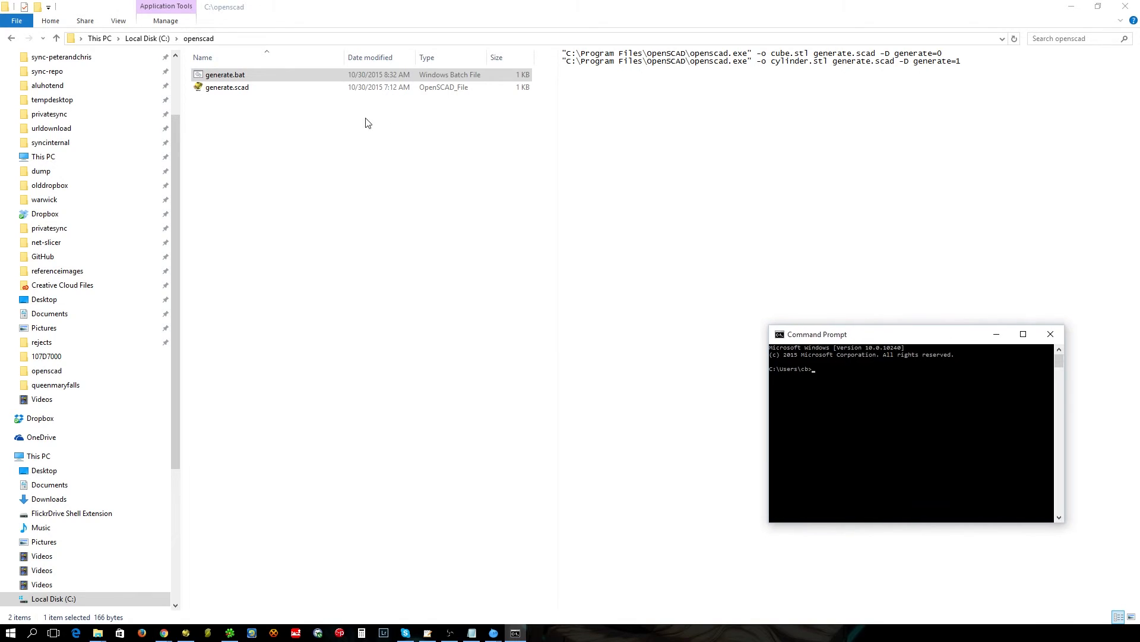
{"action": "mouse_move", "coordinate": [874, 457]}
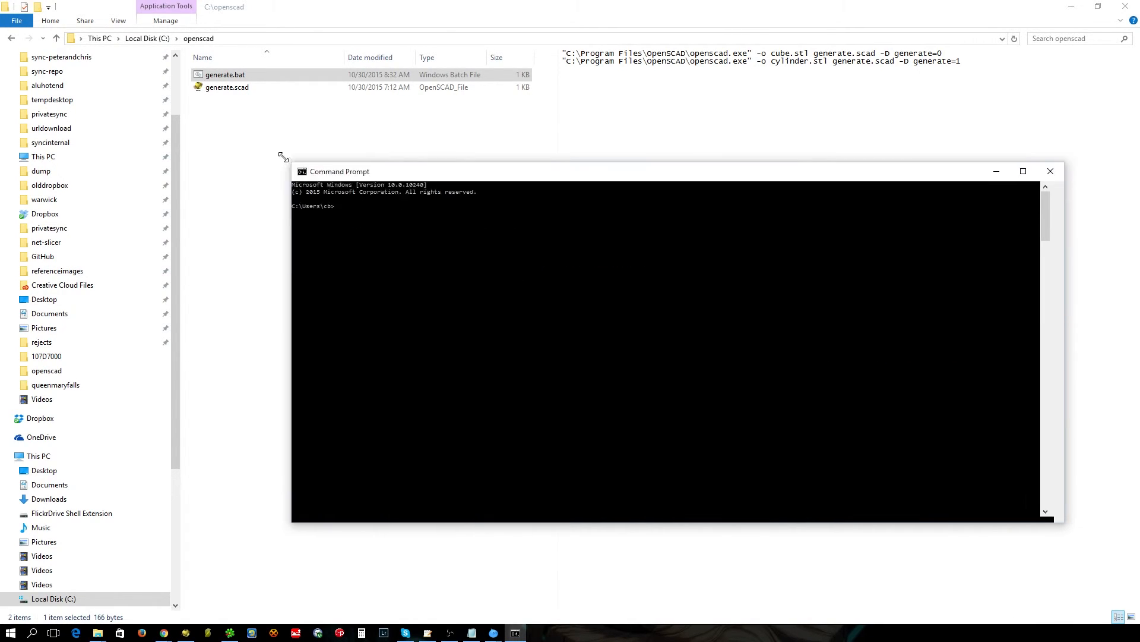
{"action": "left_click_drag", "start_coordinate": [339, 171], "coordinate": [306, 142]}
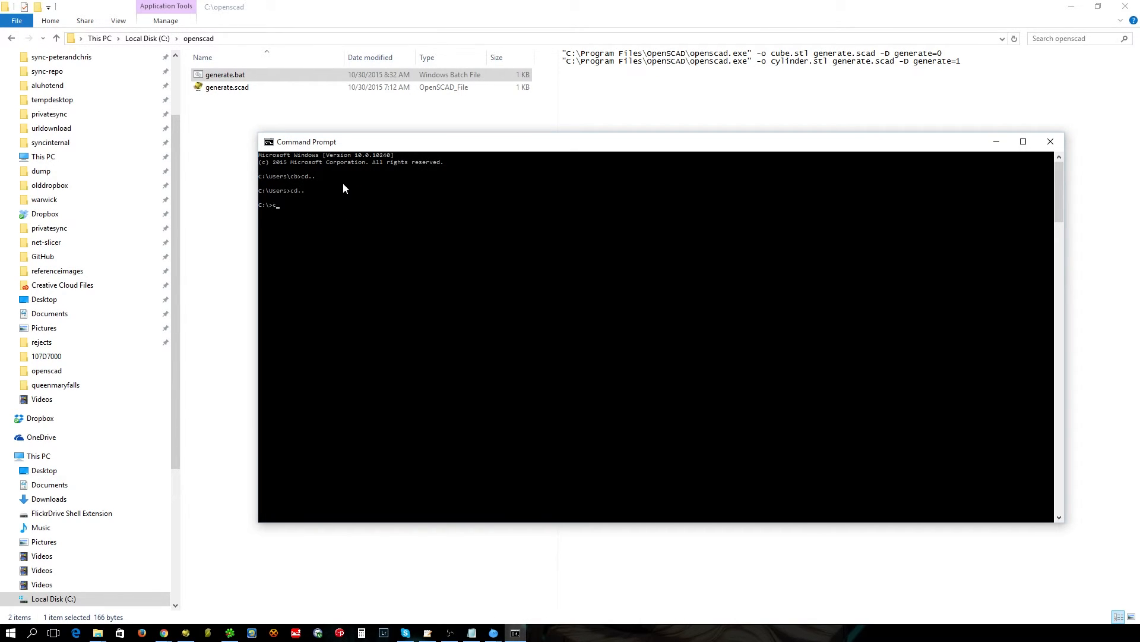
{"action": "type", "text": "d openscad"}
{"action": "type", "text": "generate"}
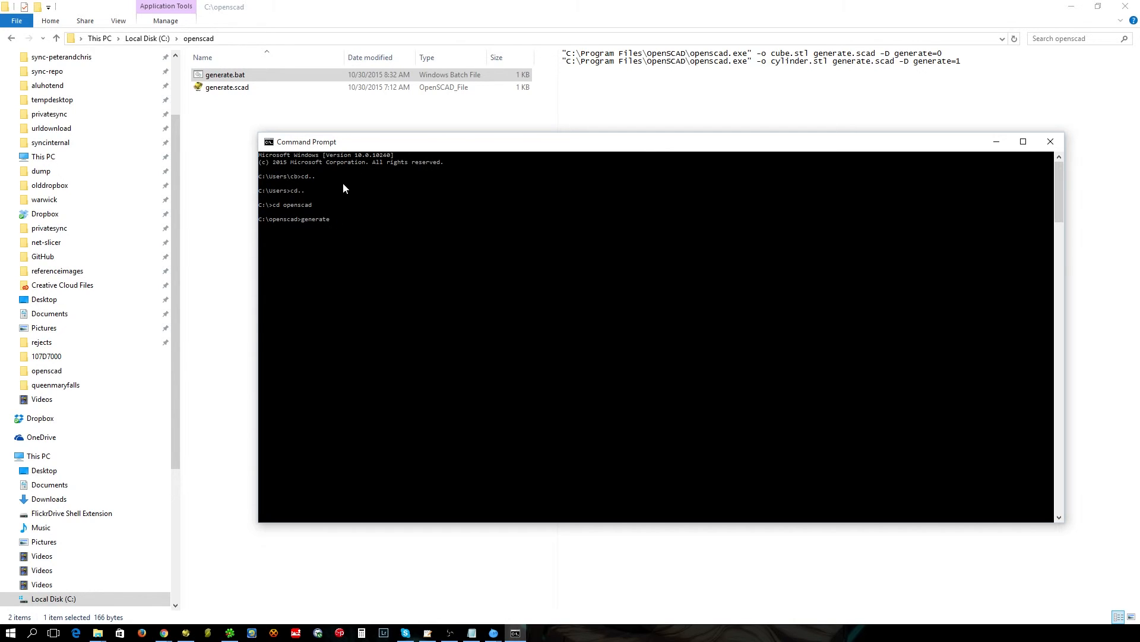
{"action": "key", "text": "Return"}
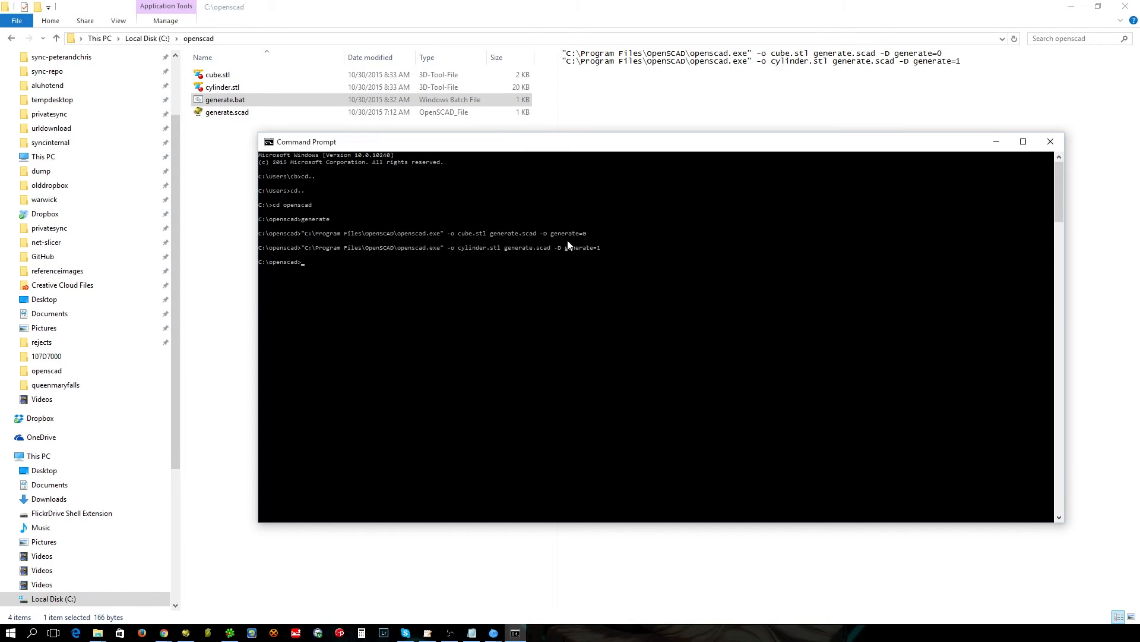
{"action": "mouse_move", "coordinate": [260, 244]}
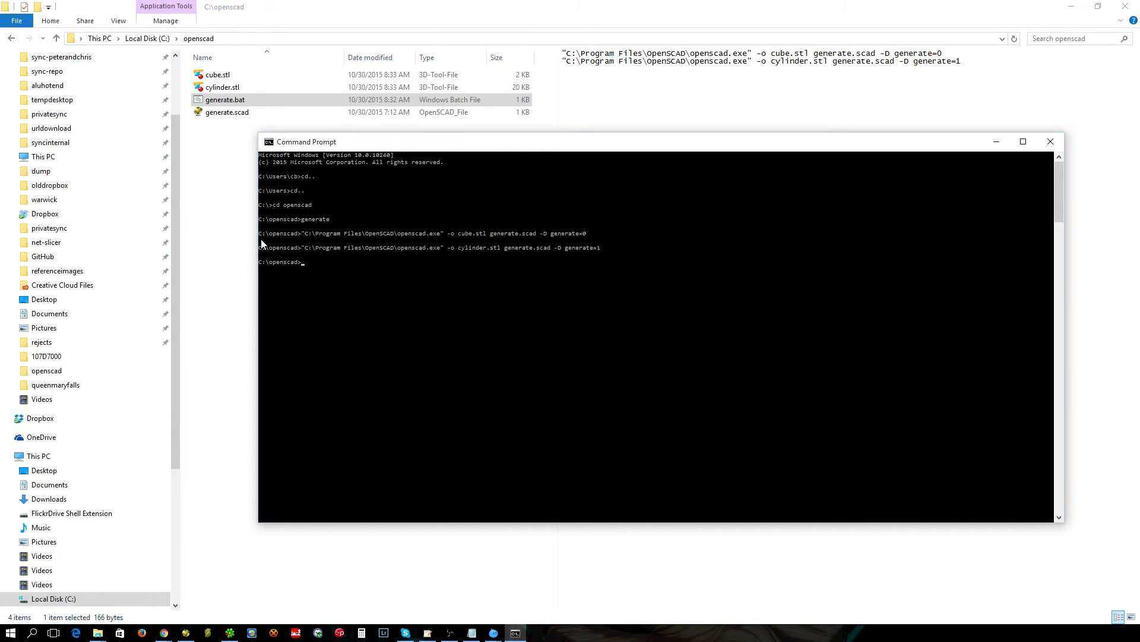
{"action": "mouse_move", "coordinate": [479, 255]}
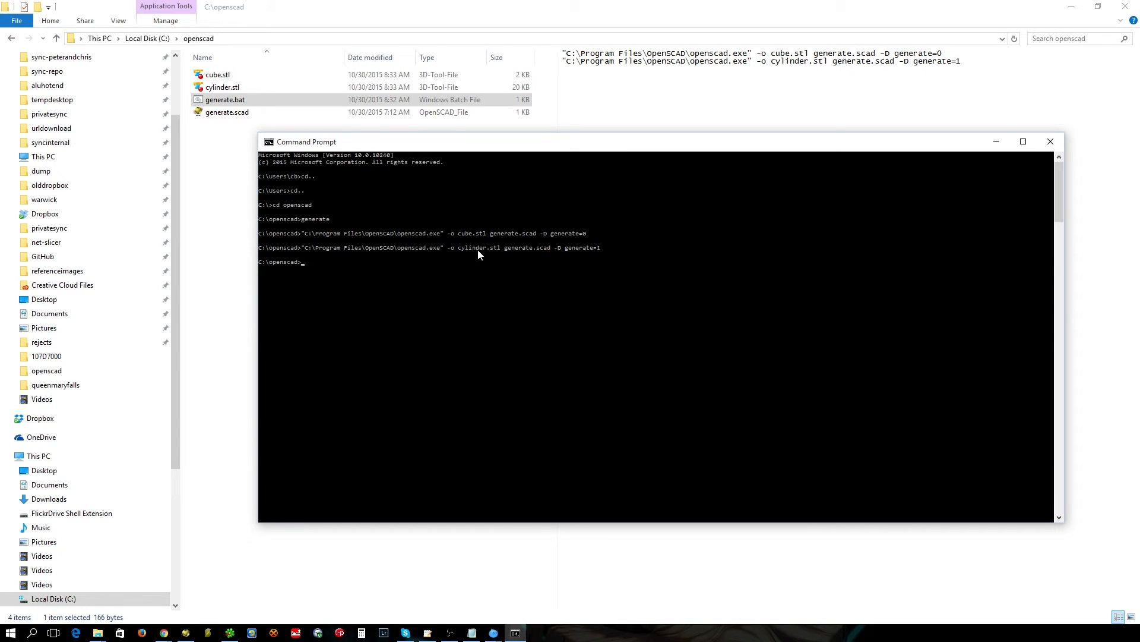
{"action": "mouse_move", "coordinate": [471, 246]}
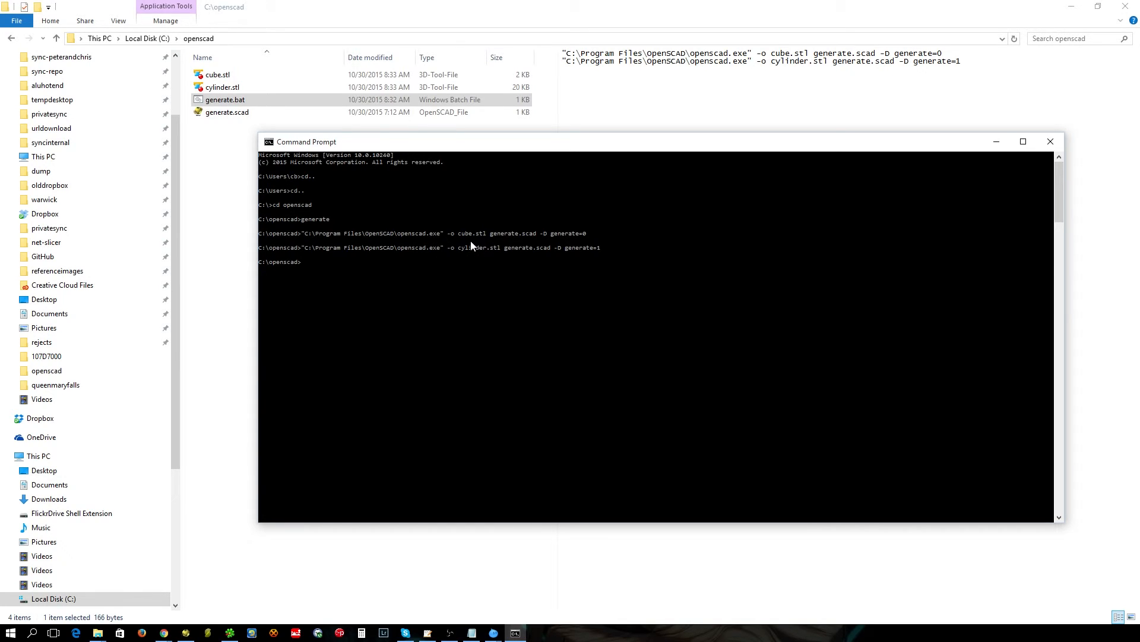
{"action": "mouse_move", "coordinate": [1050, 141]}
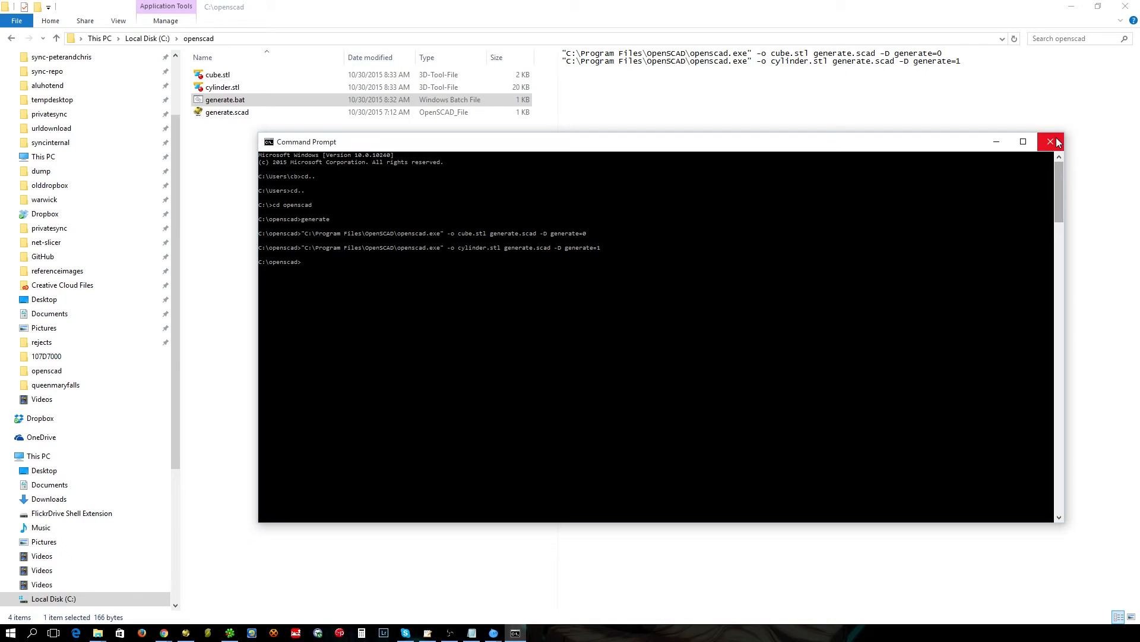
Step: Close Command Prompt and view cylinder.stl in 3D-Tool
{"action": "left_click", "coordinate": [1050, 141]}
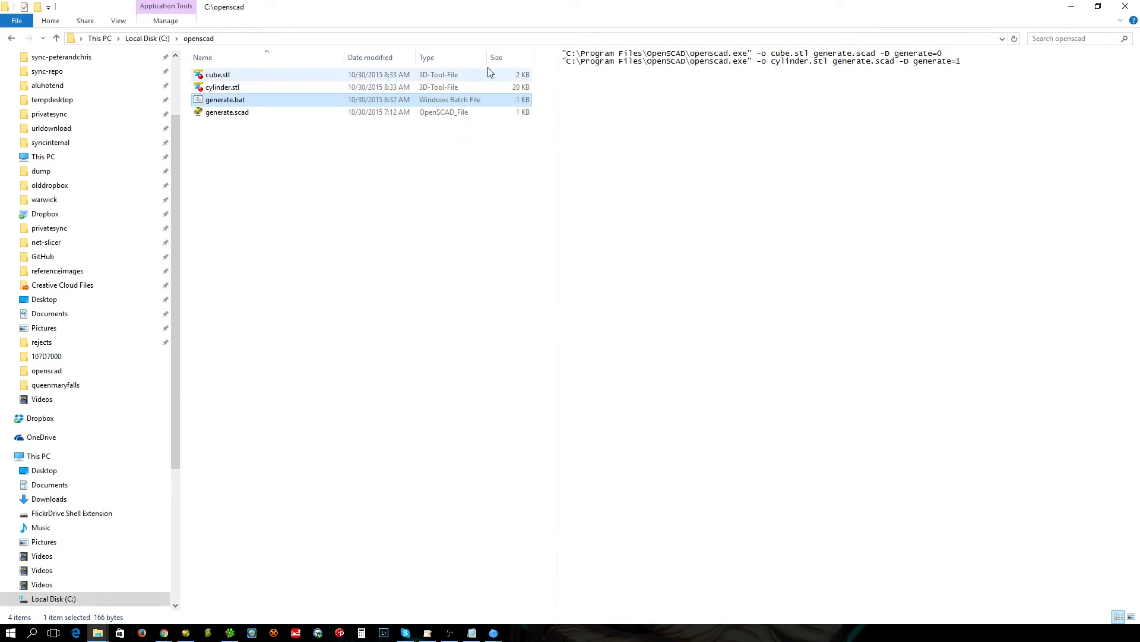
{"action": "mouse_move", "coordinate": [518, 100]}
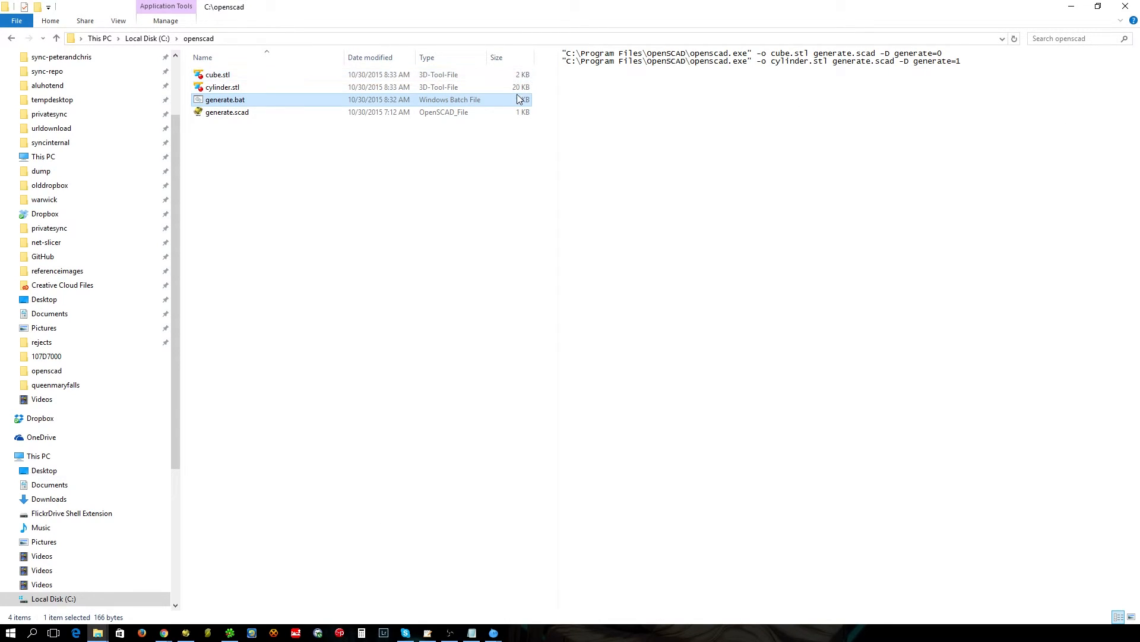
{"action": "mouse_move", "coordinate": [233, 86]}
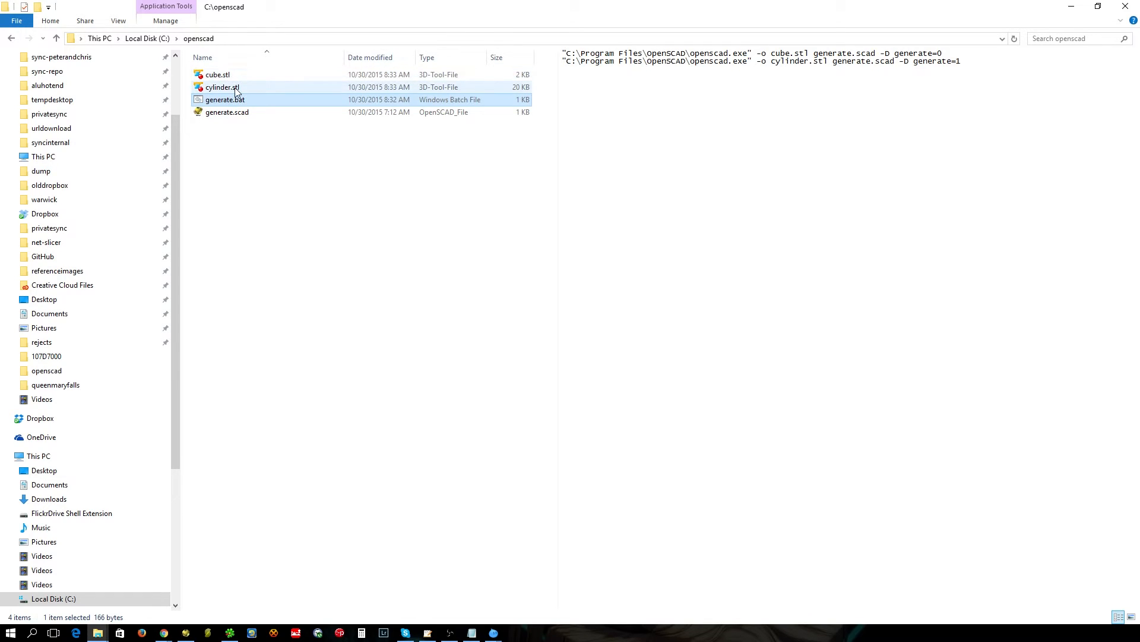
{"action": "left_click", "coordinate": [221, 87]}
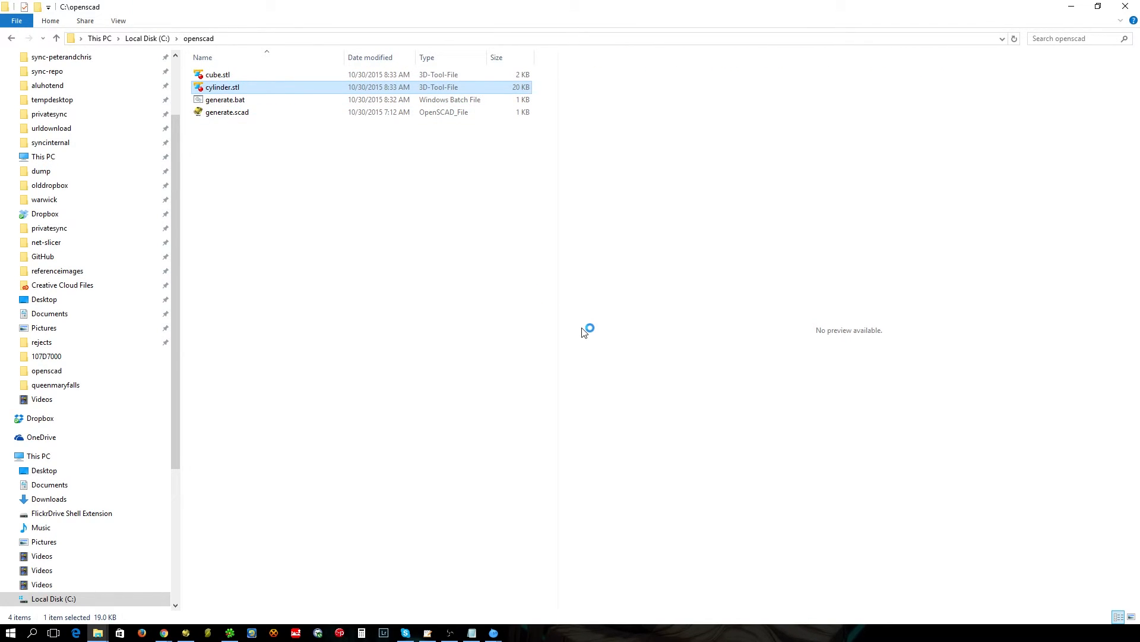
{"action": "mouse_move", "coordinate": [544, 421]}
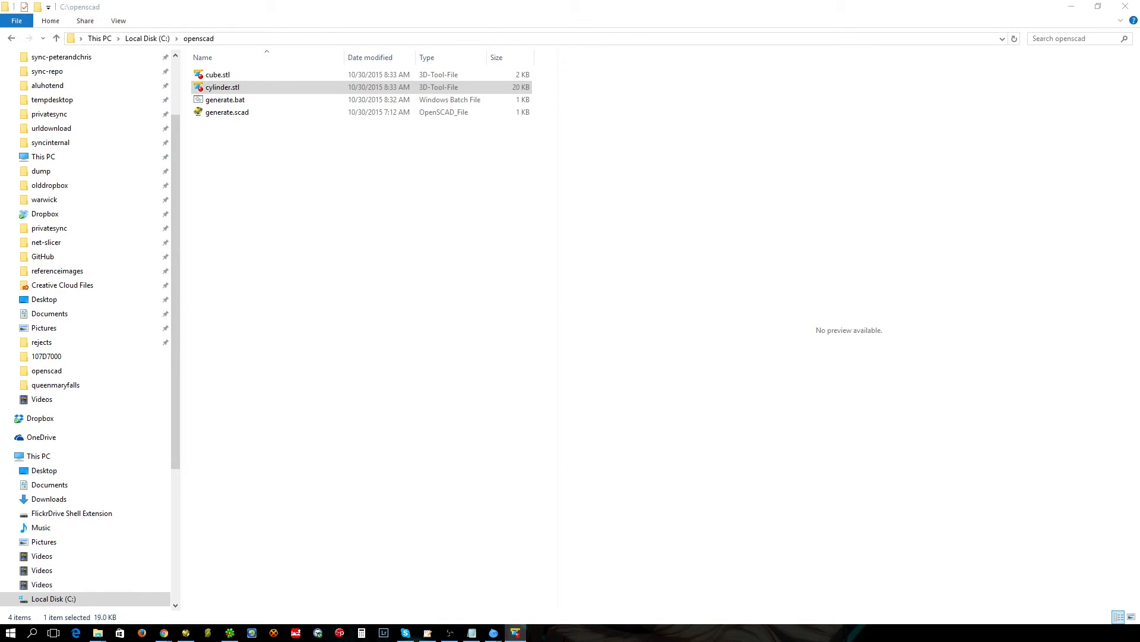
{"action": "double_click", "coordinate": [221, 86]}
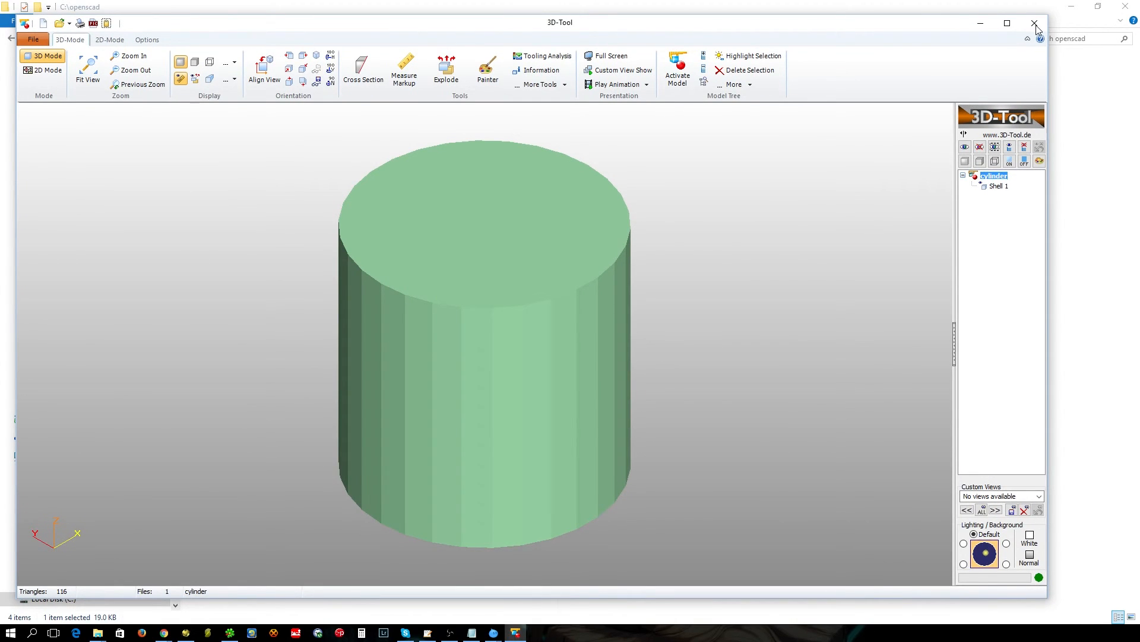
{"action": "mouse_move", "coordinate": [644, 262]}
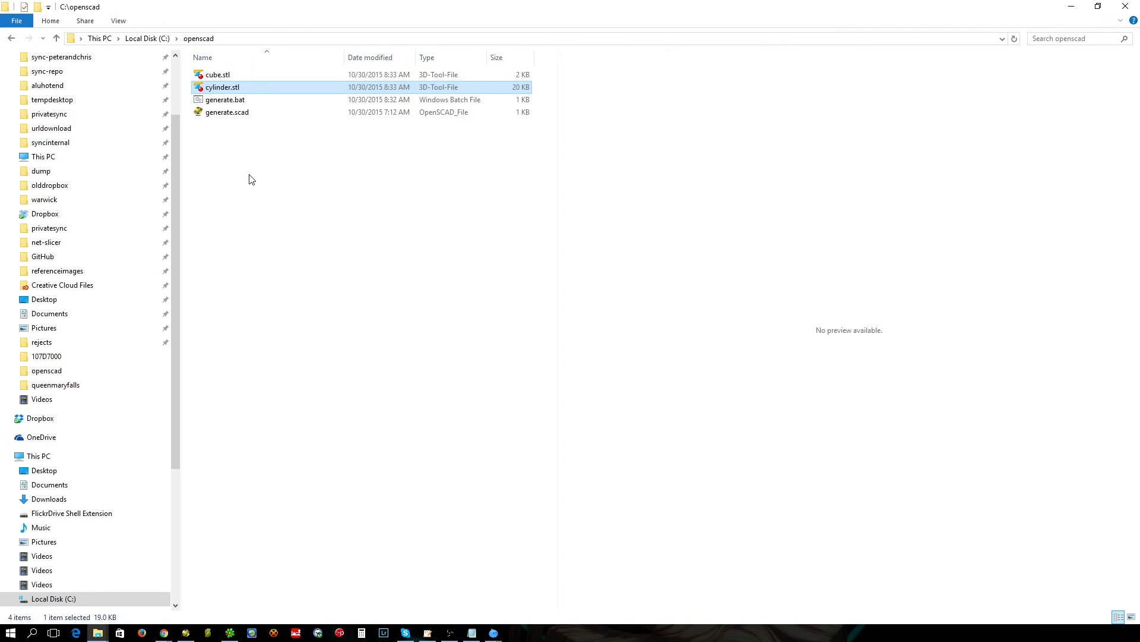
Step: View cube.stl in 3D-Tool, then close the viewer
{"action": "left_click", "coordinate": [218, 74]}
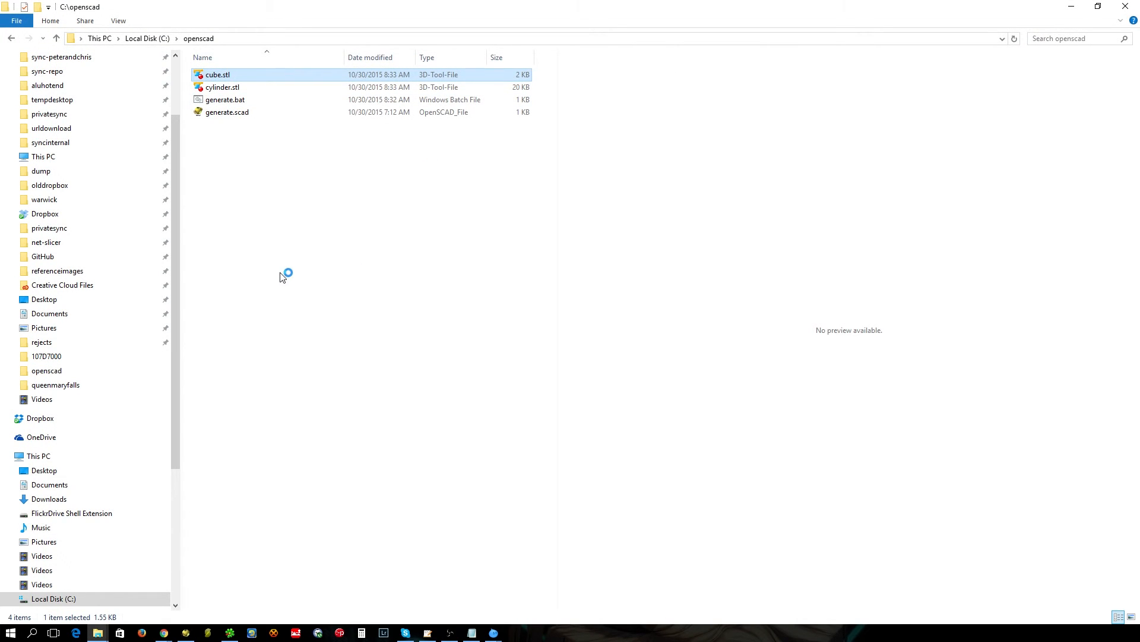
{"action": "double_click", "coordinate": [218, 75]}
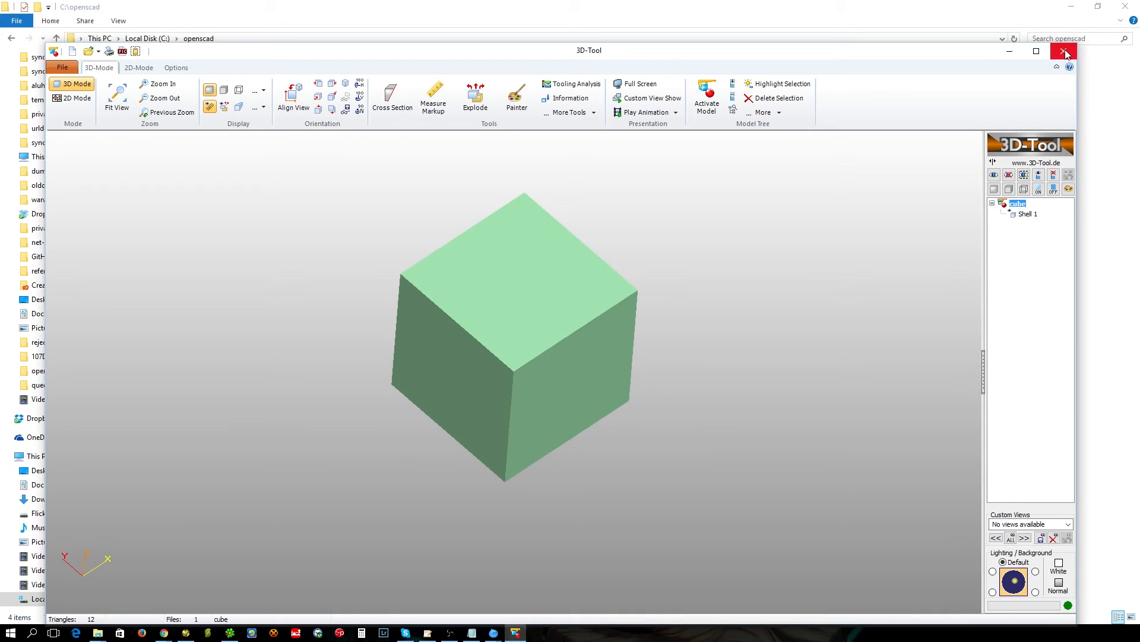
{"action": "left_click", "coordinate": [1065, 52]}
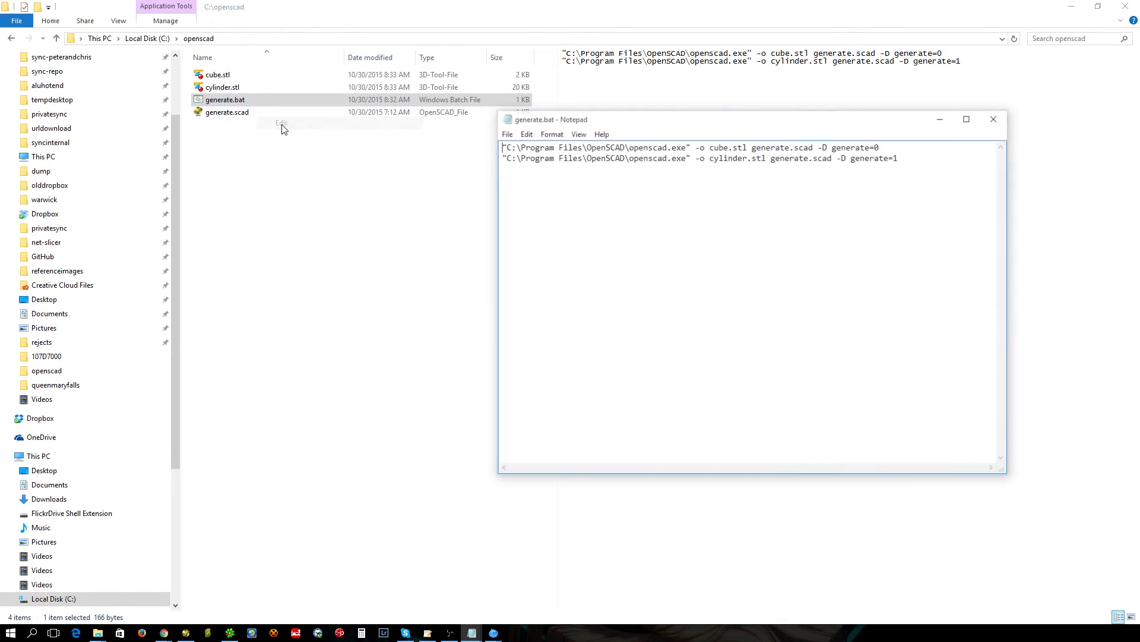
Step: Append -D after generate=0 on the cube line and enlarge Notepad
{"action": "left_click", "coordinate": [891, 146]}
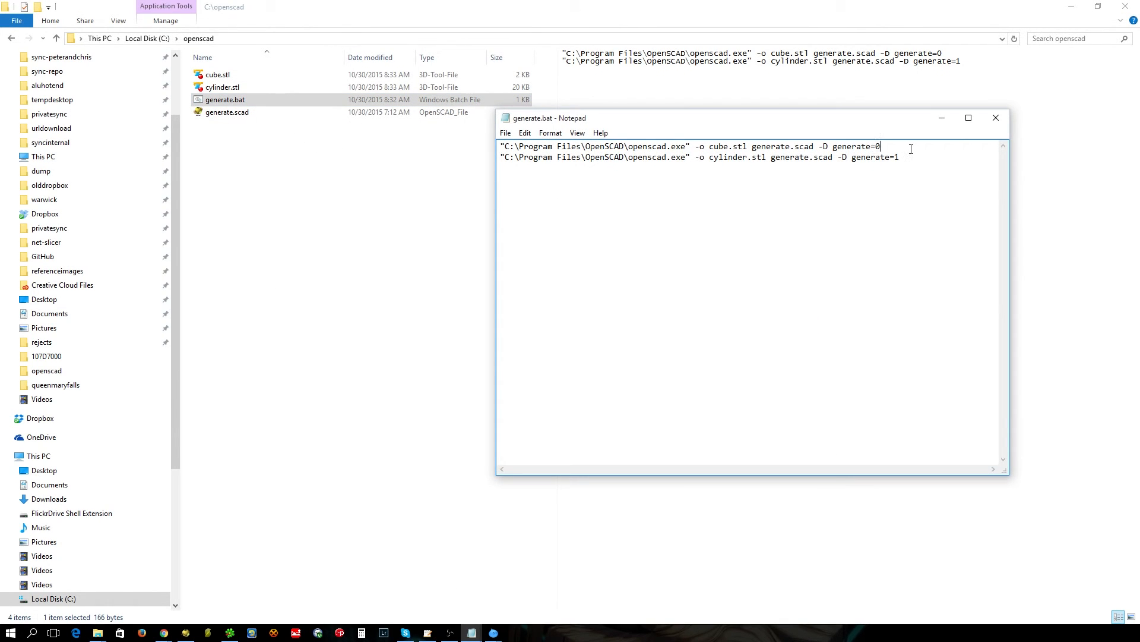
{"action": "type", "text": "-D"}
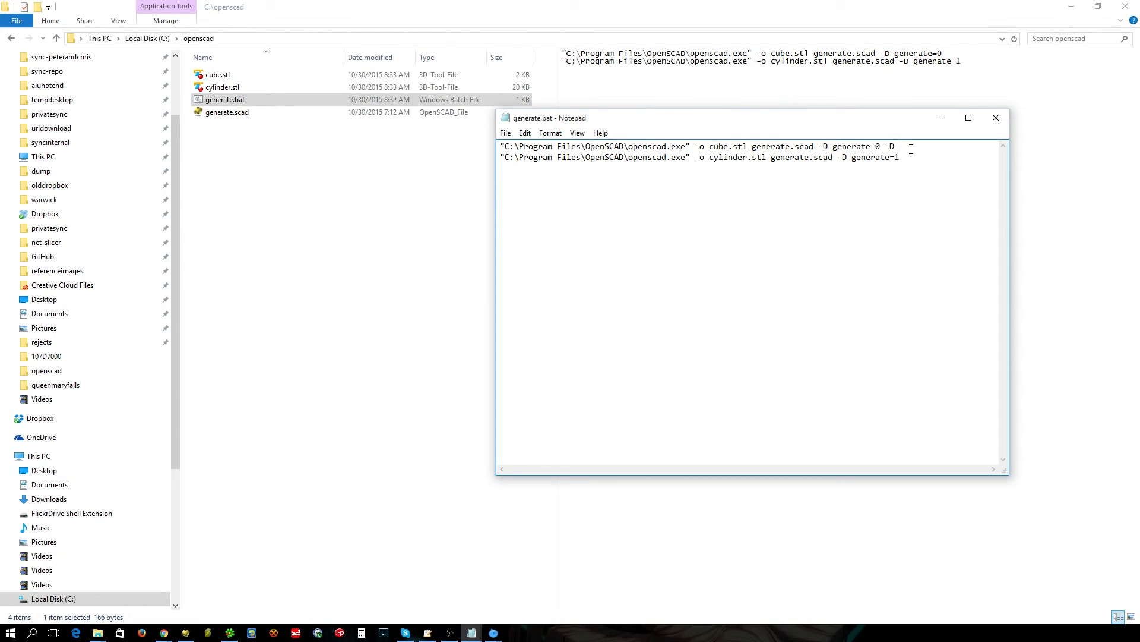
{"action": "mouse_move", "coordinate": [875, 168]}
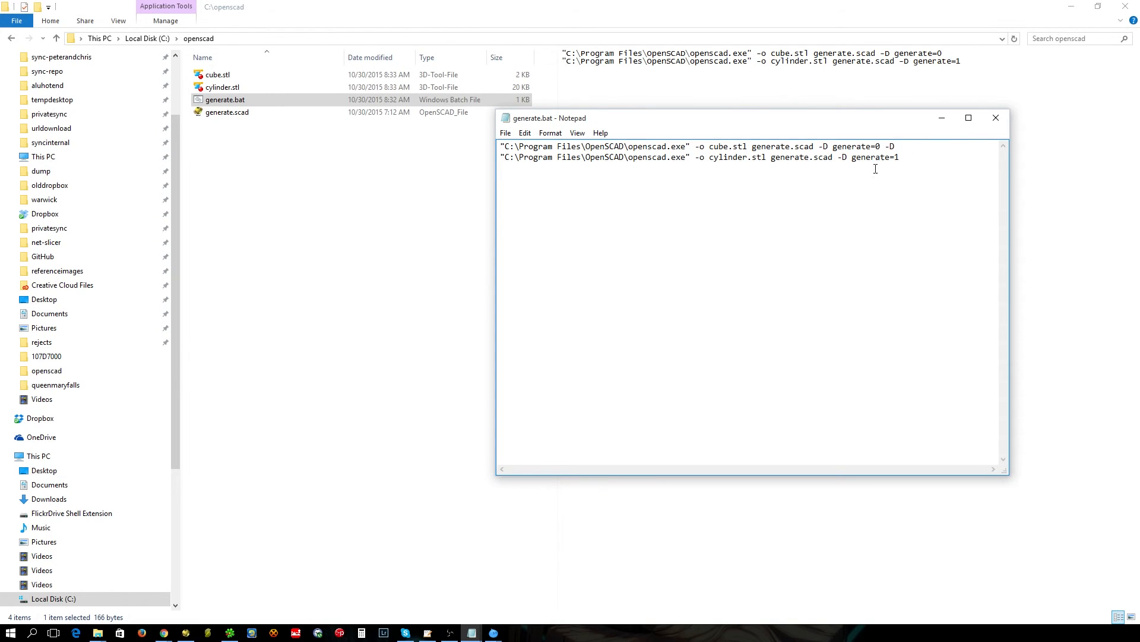
{"action": "mouse_move", "coordinate": [1001, 471]}
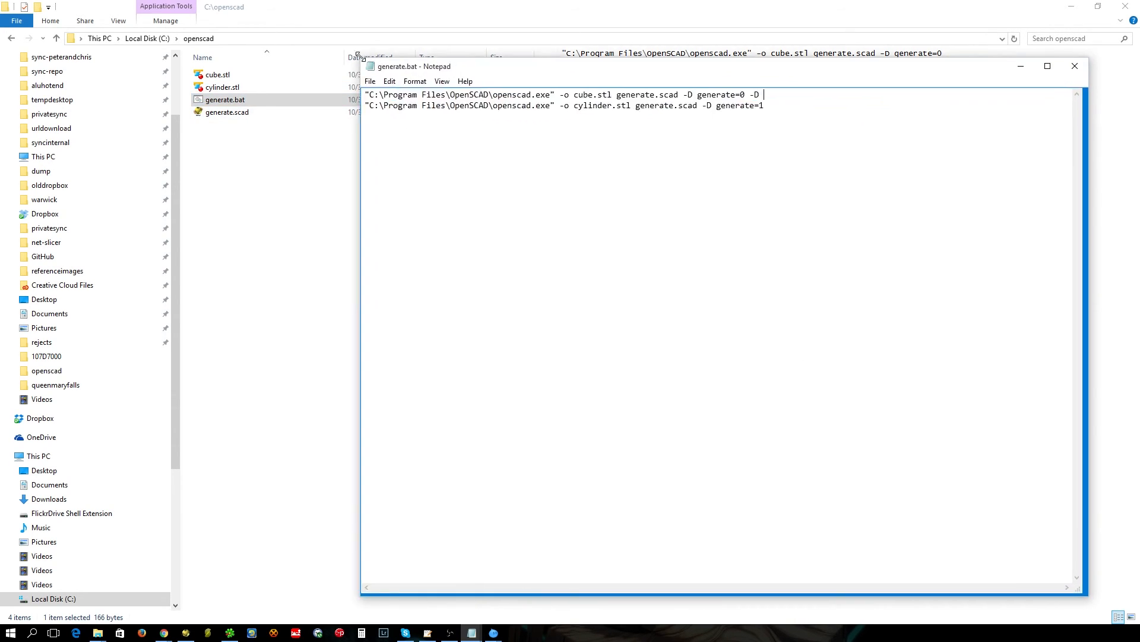
{"action": "left_click_drag", "start_coordinate": [415, 65], "coordinate": [291, 152]}
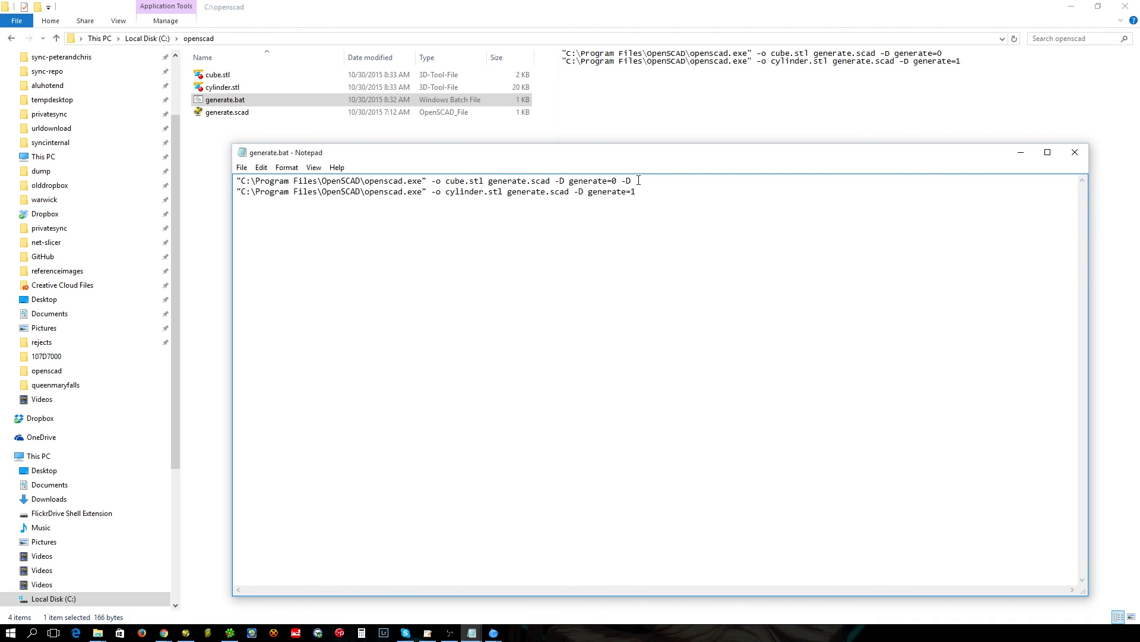
{"action": "mouse_move", "coordinate": [351, 509]}
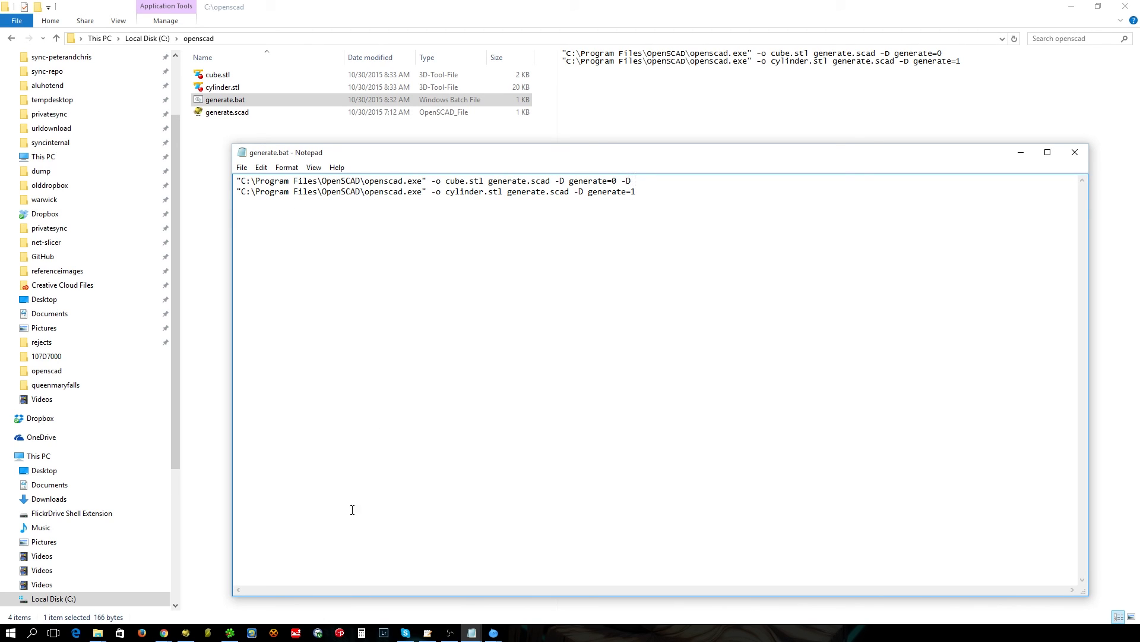
{"action": "mouse_move", "coordinate": [437, 275]}
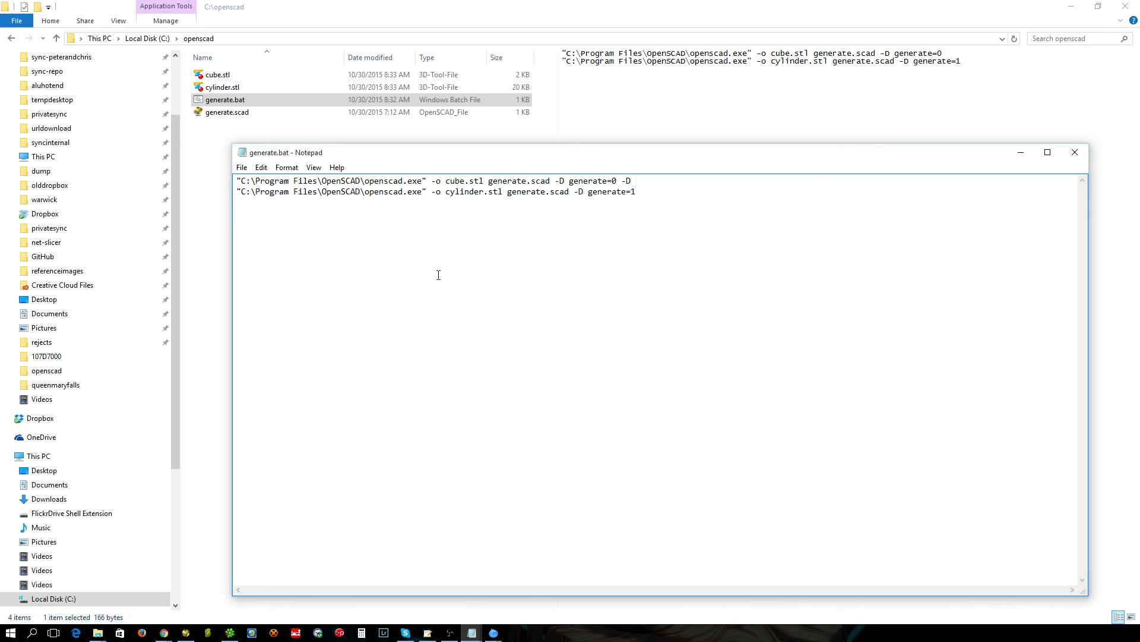
{"action": "mouse_move", "coordinate": [412, 382]}
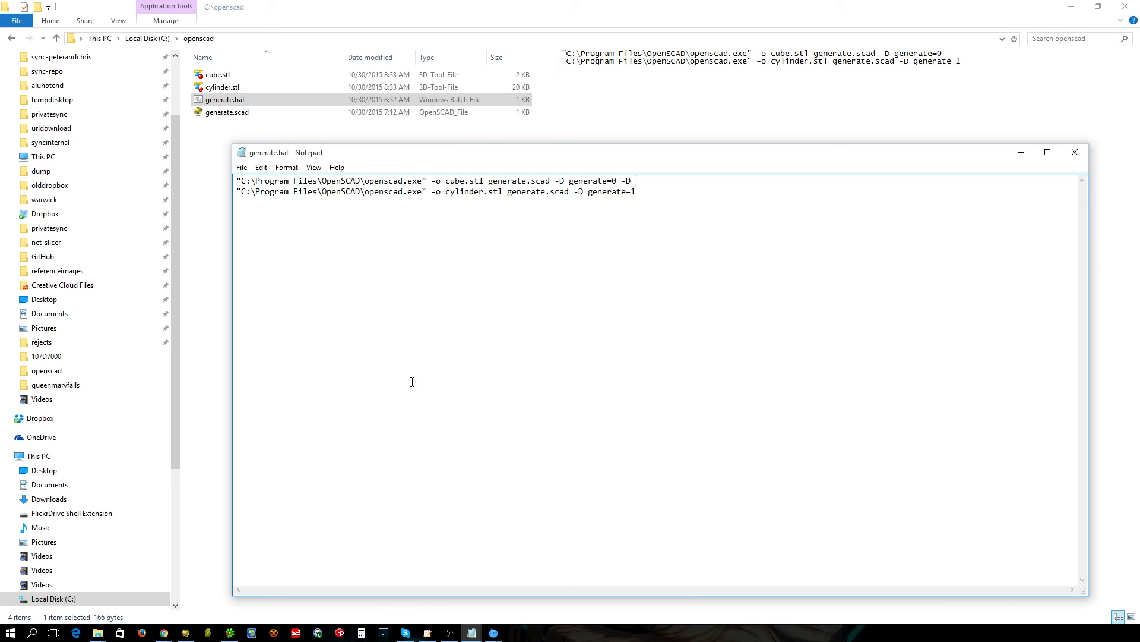